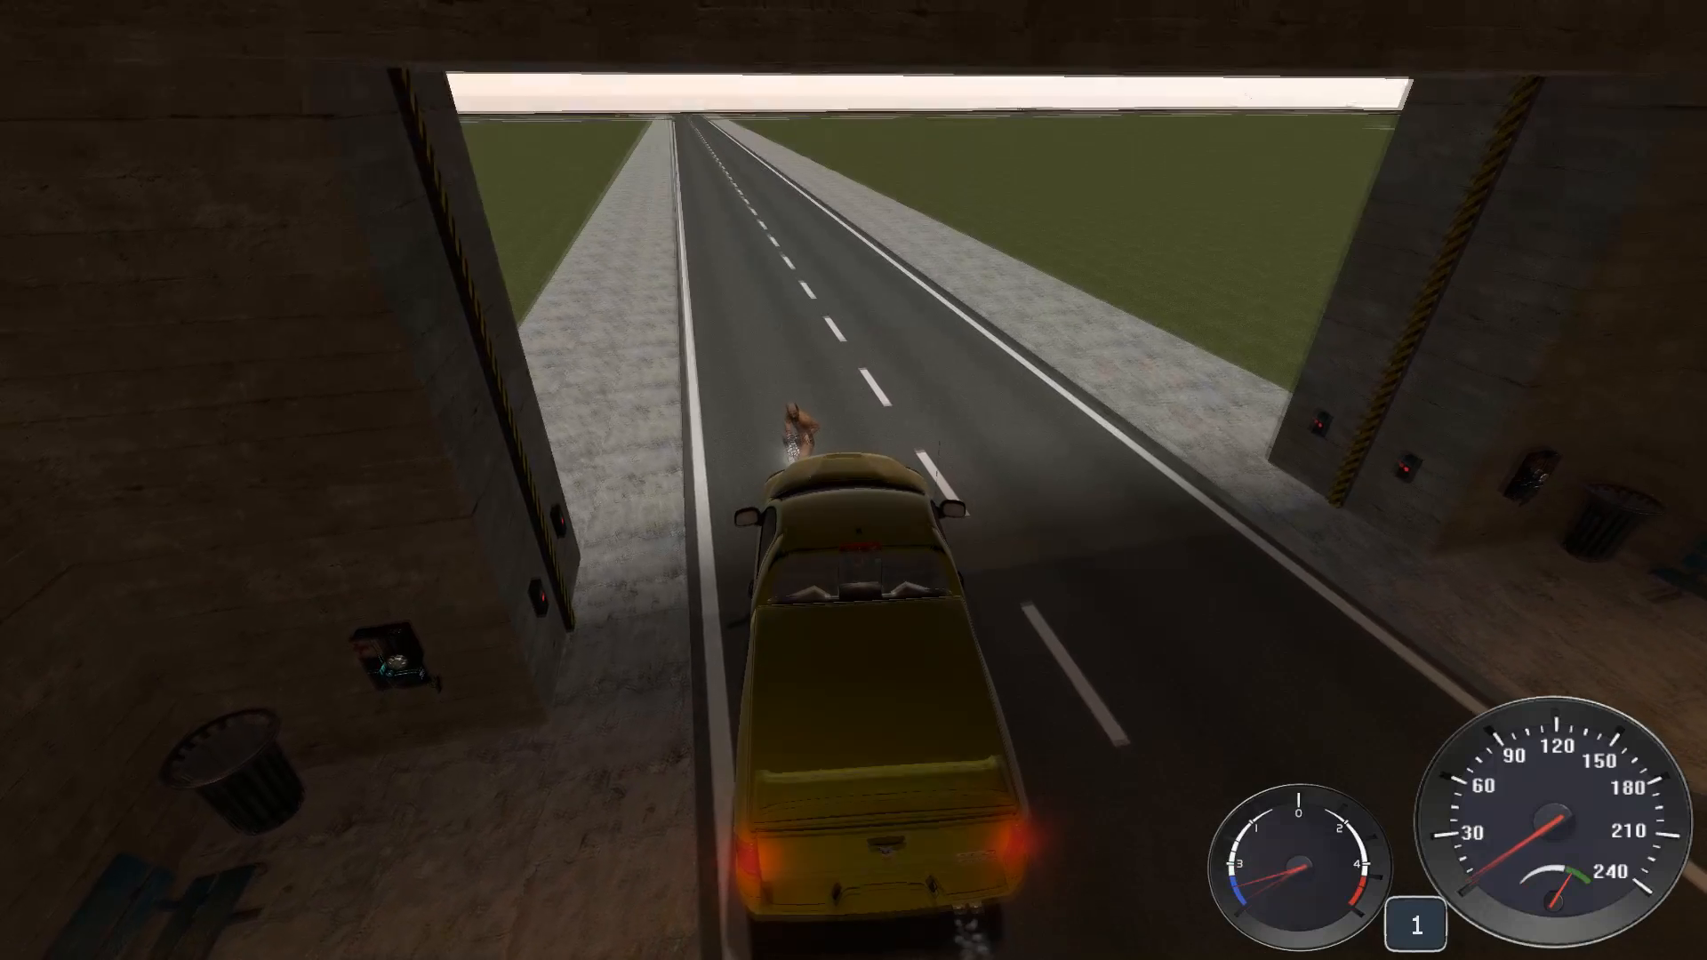
# - Drive the yellow pickup forward along the road before stopping for the spawn menu
pyautogui.press('w')
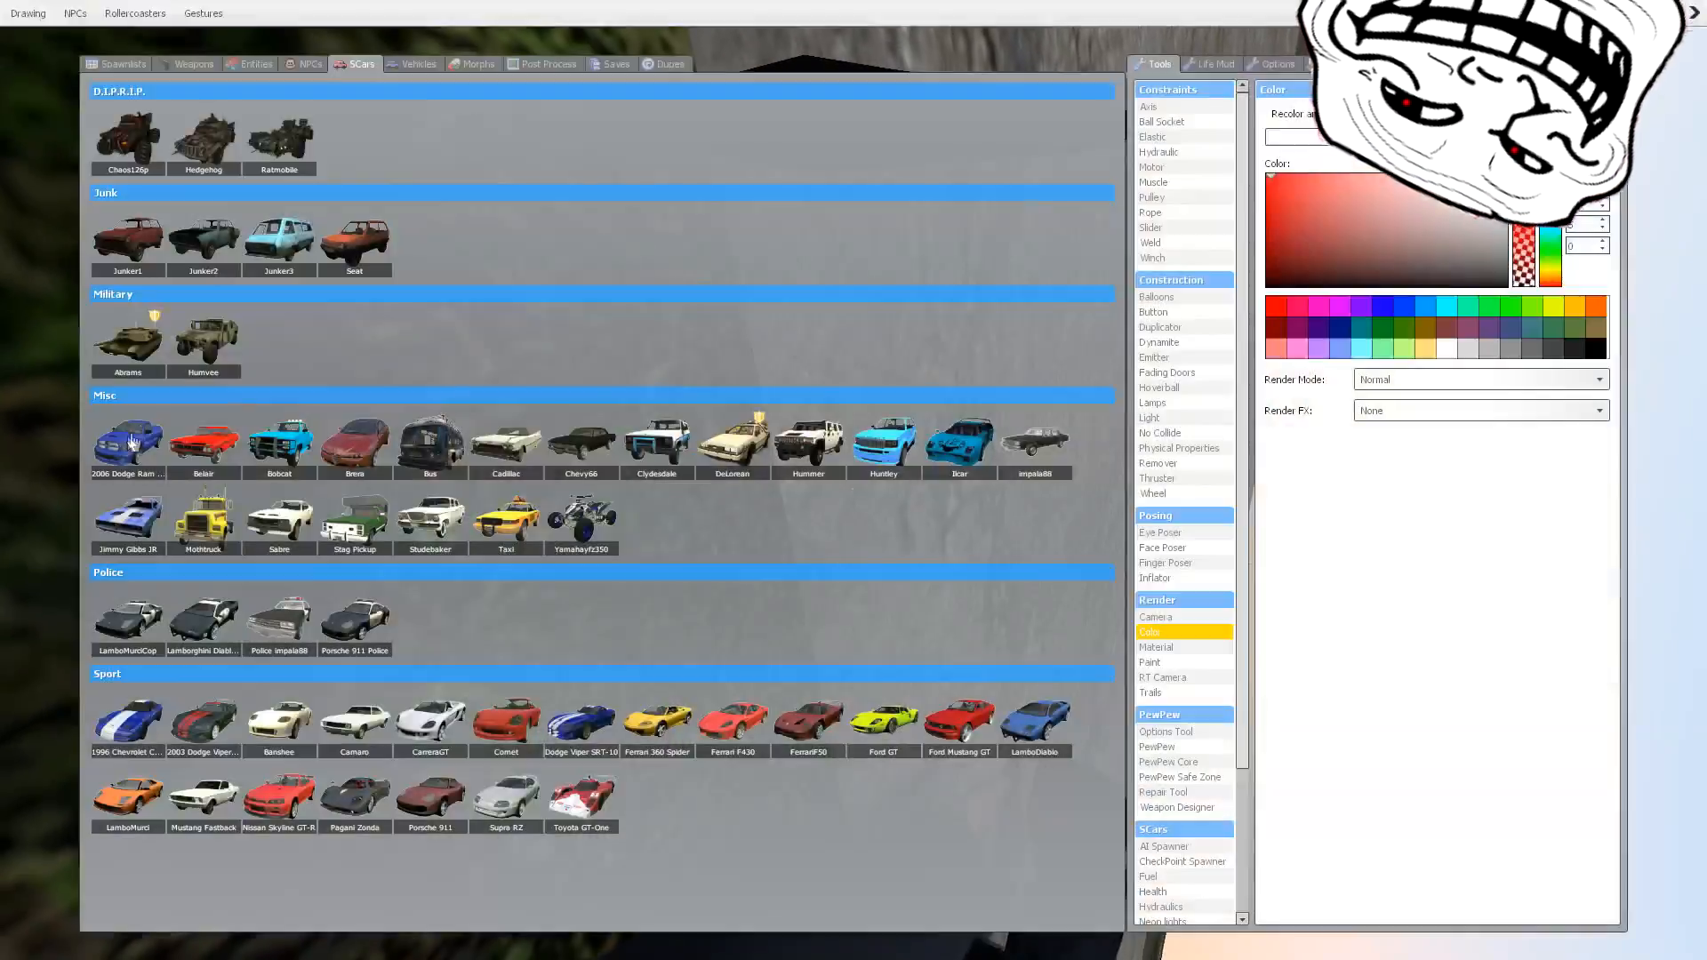
# - Browse the Entities and Weapons catalogues, ending on Entities with the Ammo Mods rounds listed
pyautogui.click(256, 63)
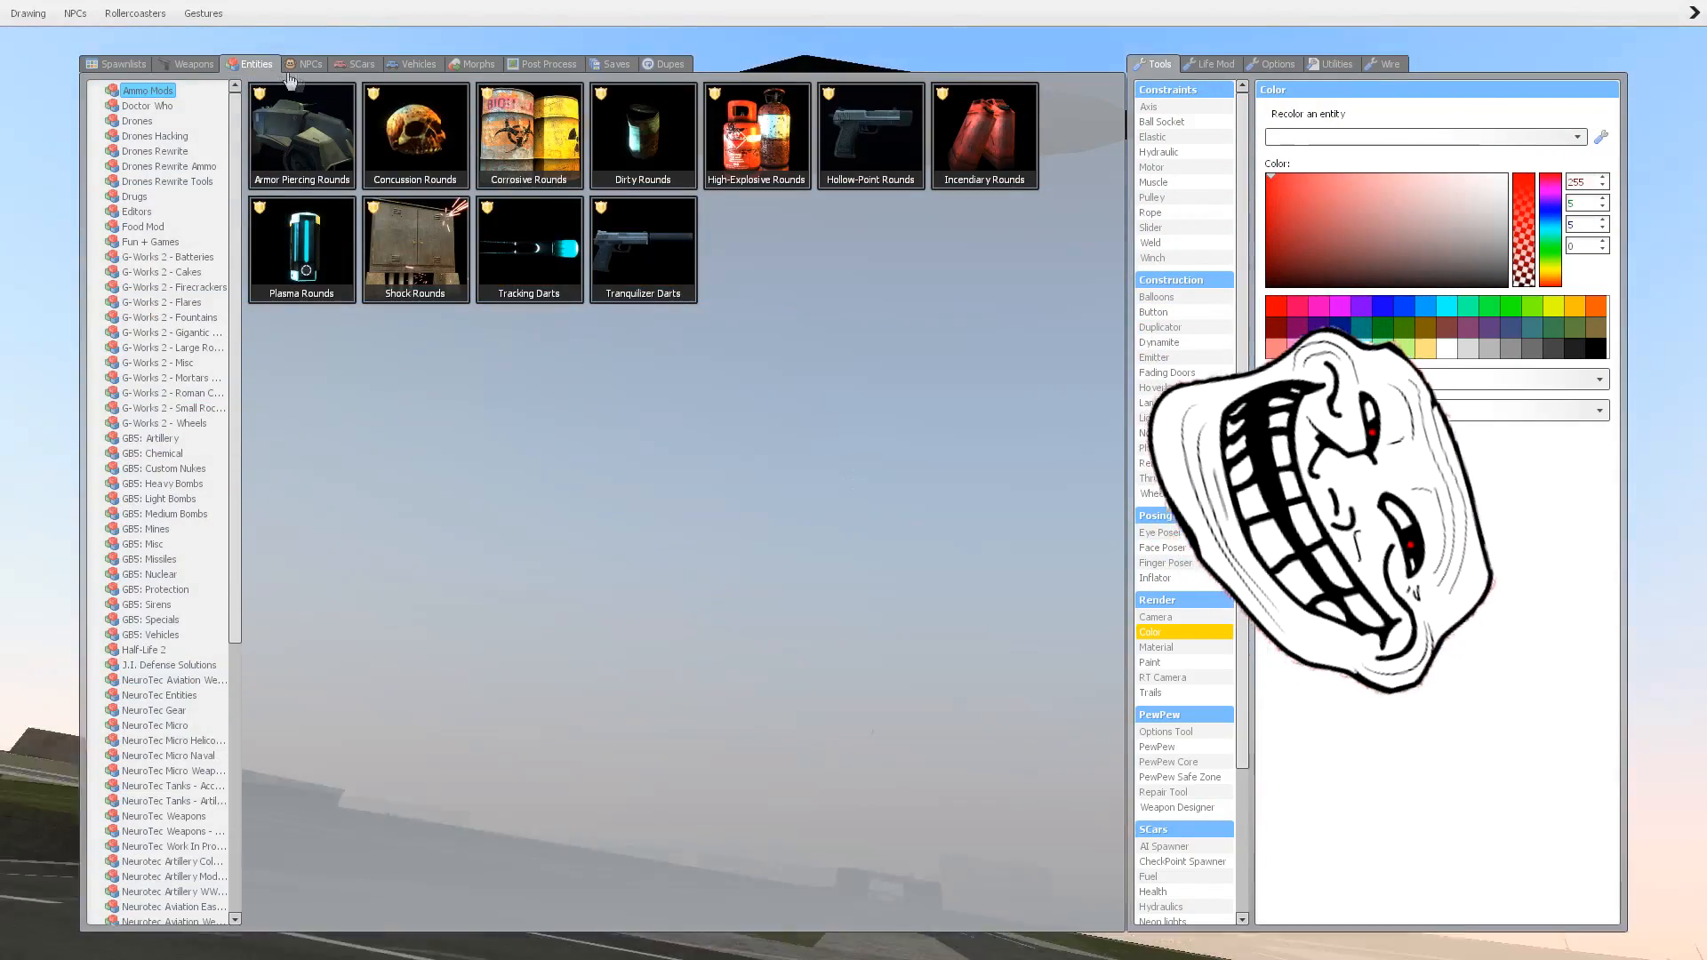
pyautogui.click(310, 63)
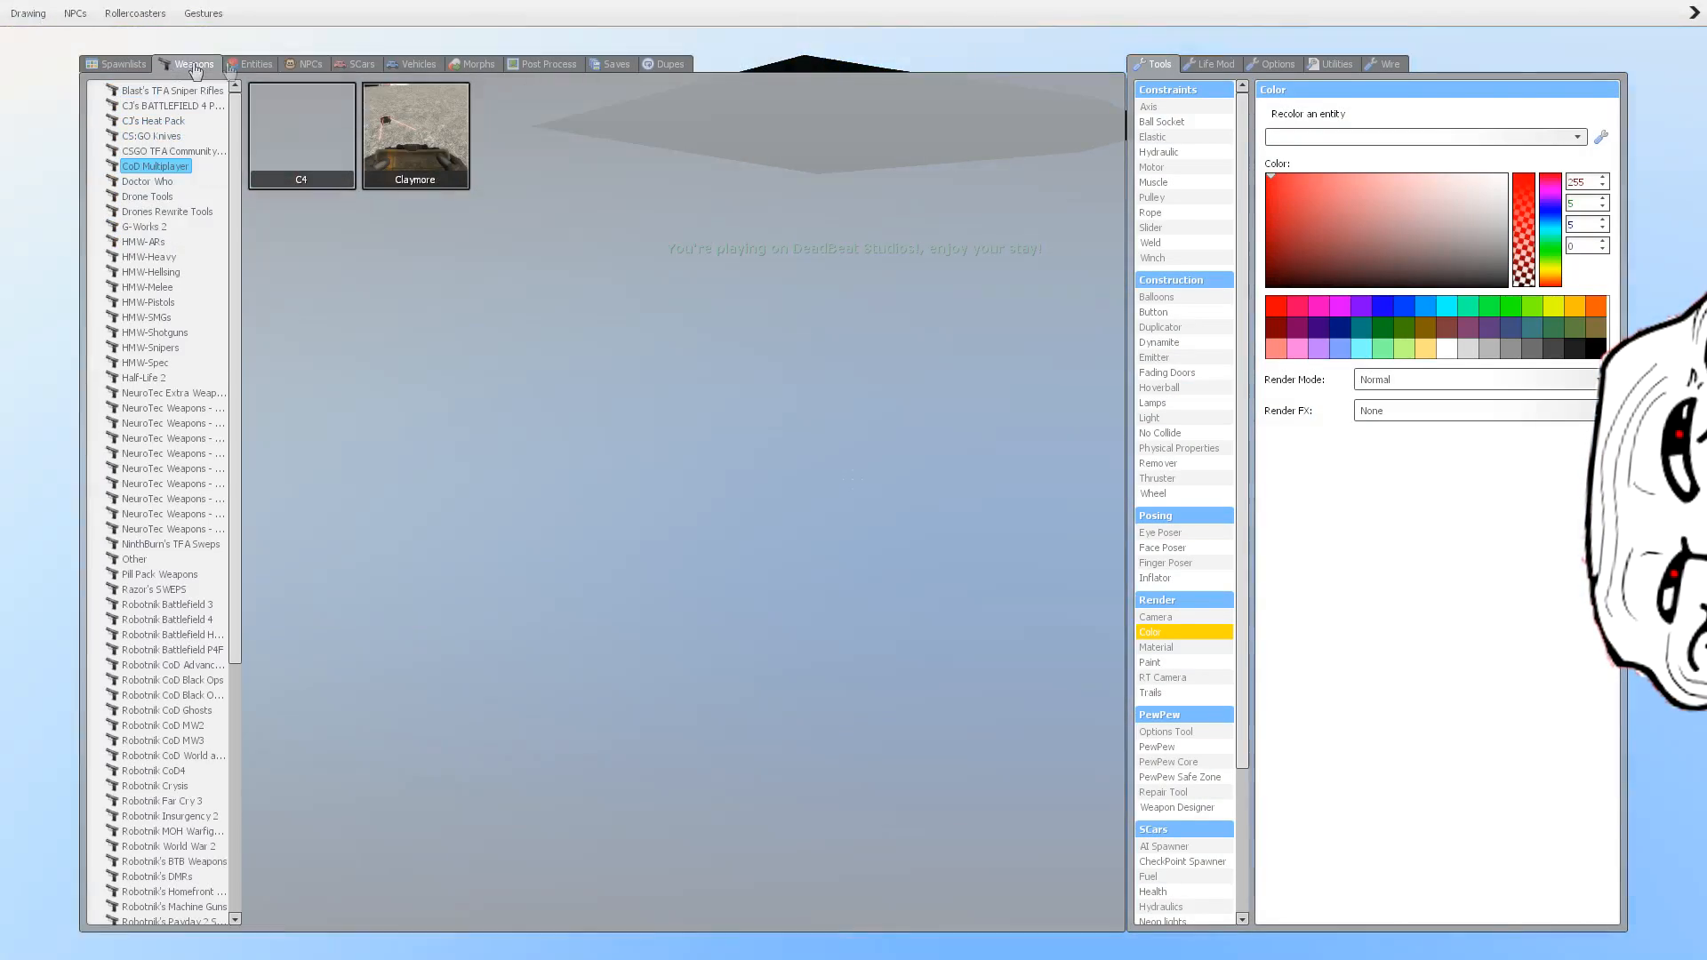
pyautogui.click(257, 63)
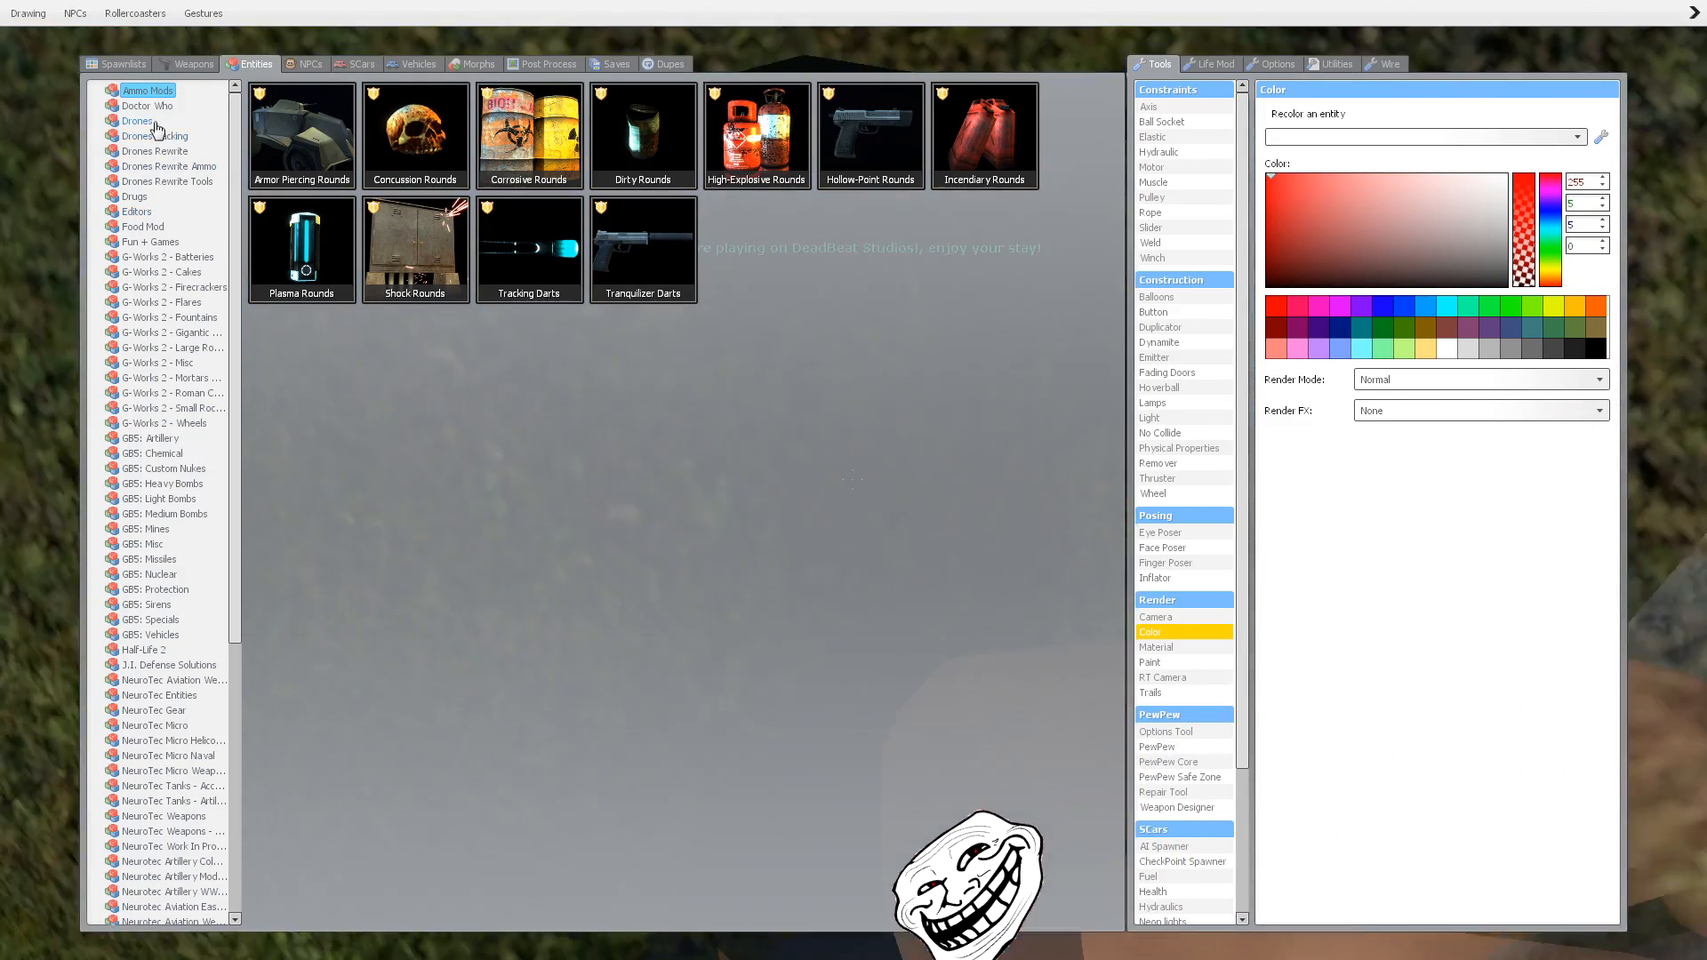
pyautogui.click(159, 150)
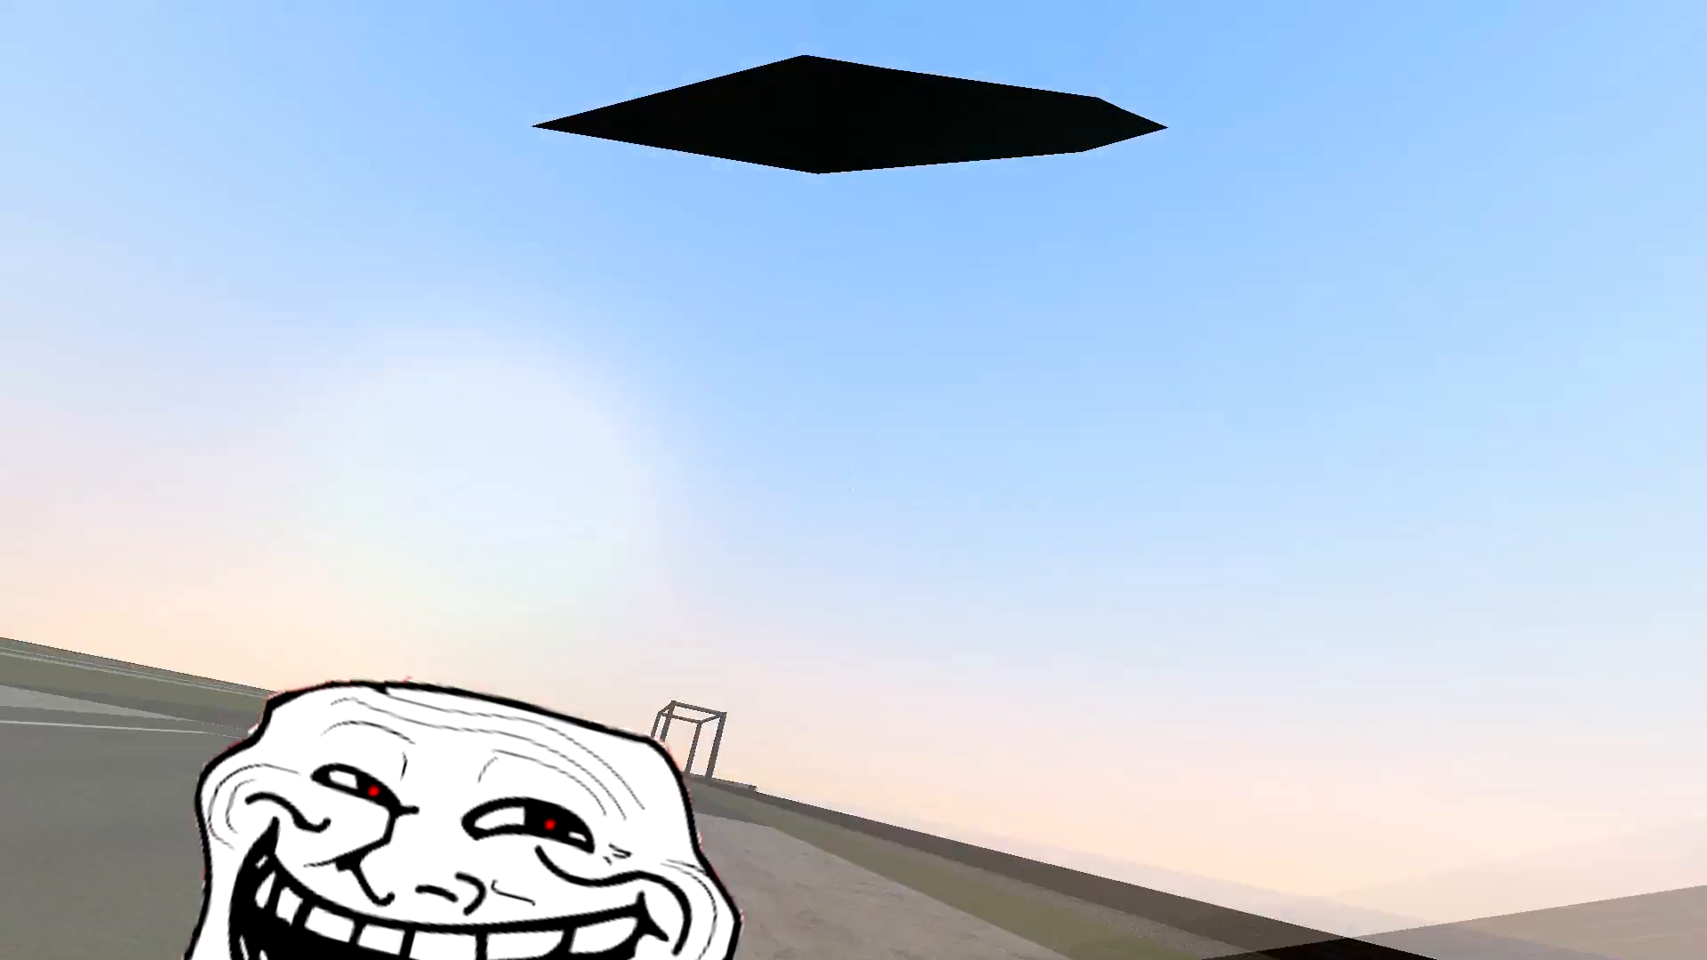
pyautogui.moveTo(853, 480)
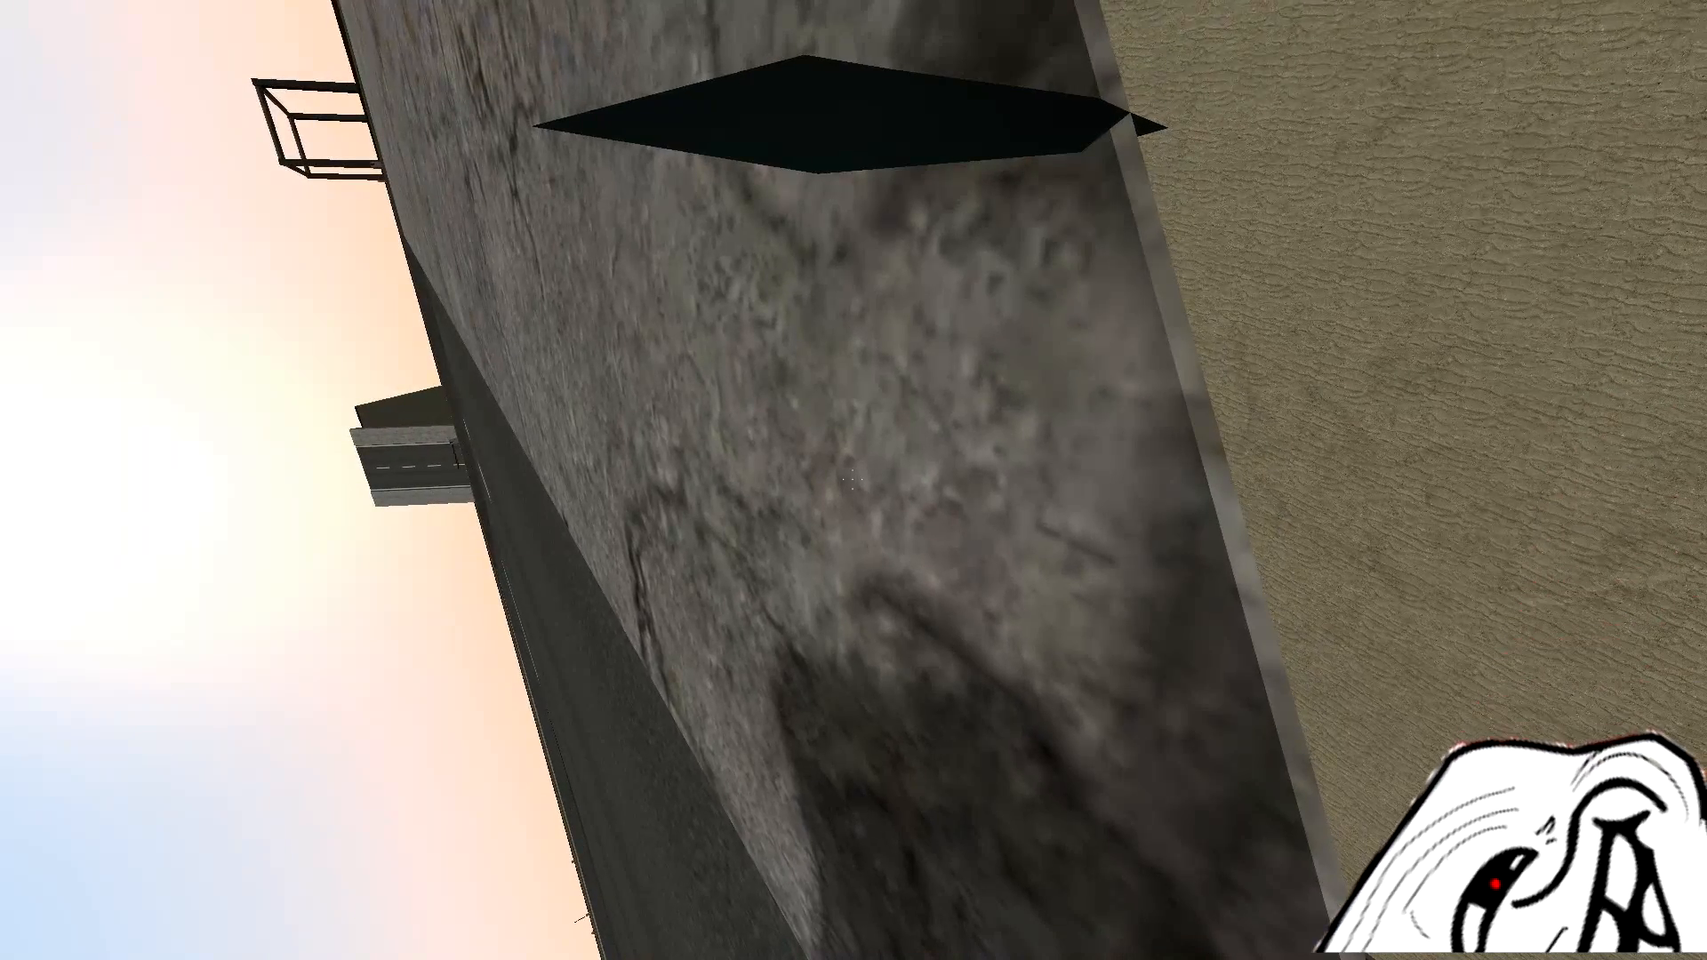
pyautogui.moveTo(853, 480)
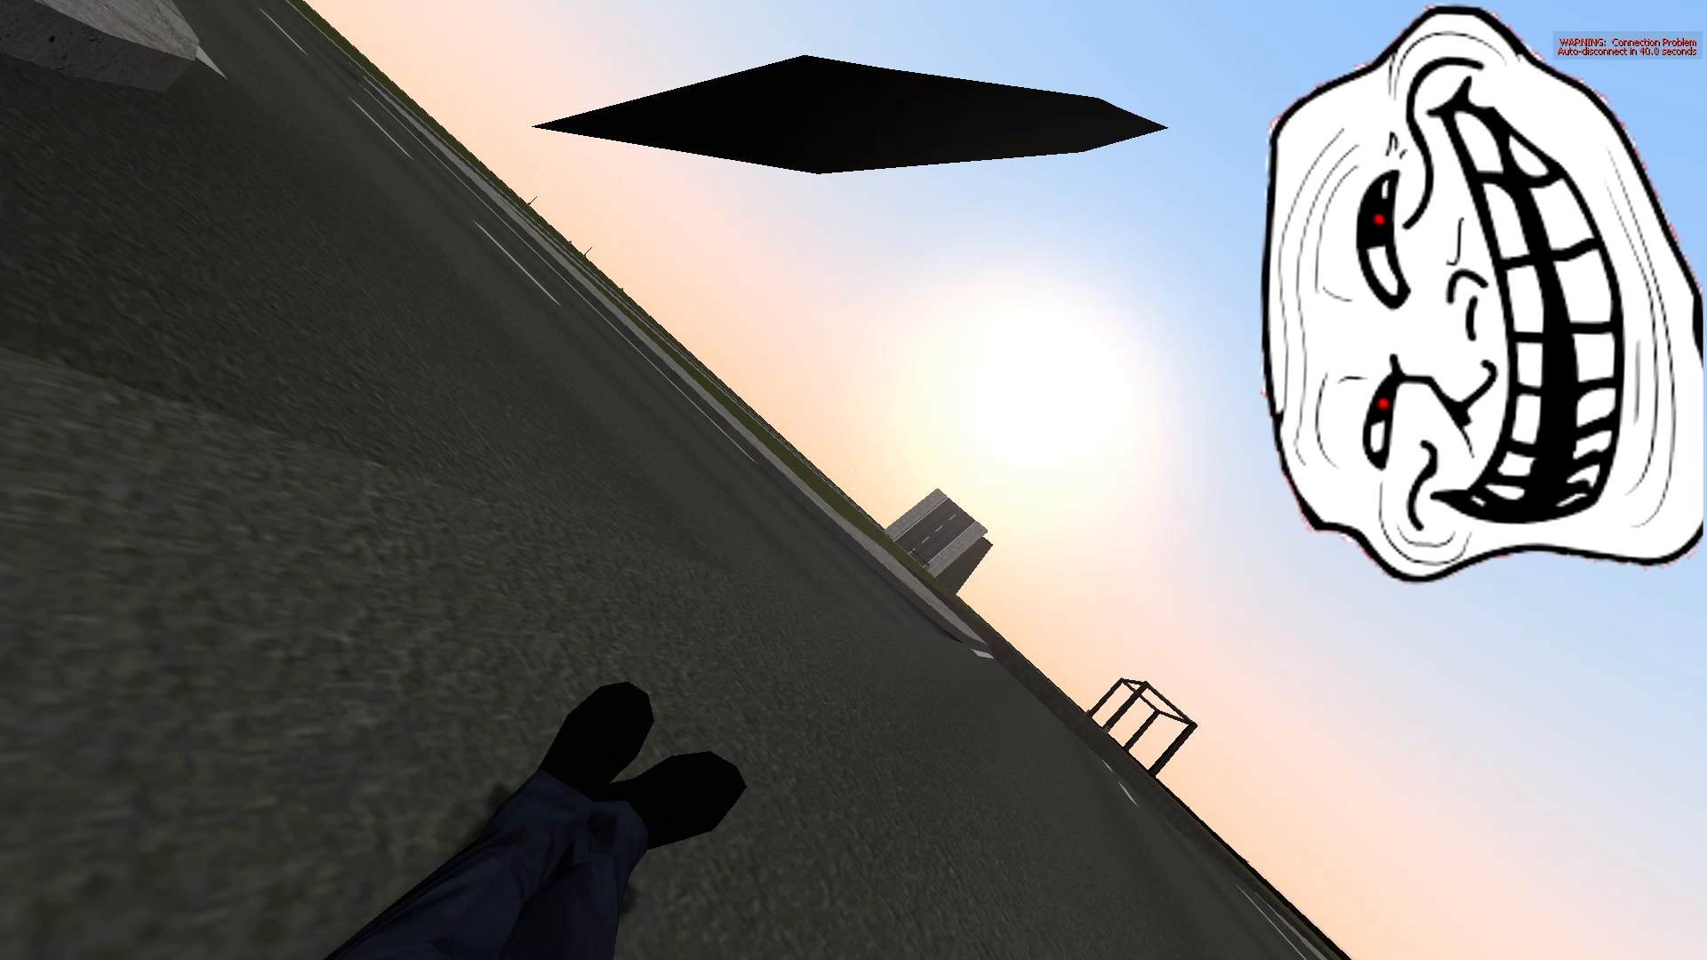
# - Recover from the ragdoll to stand upright over the road and sky
pyautogui.press('tab')
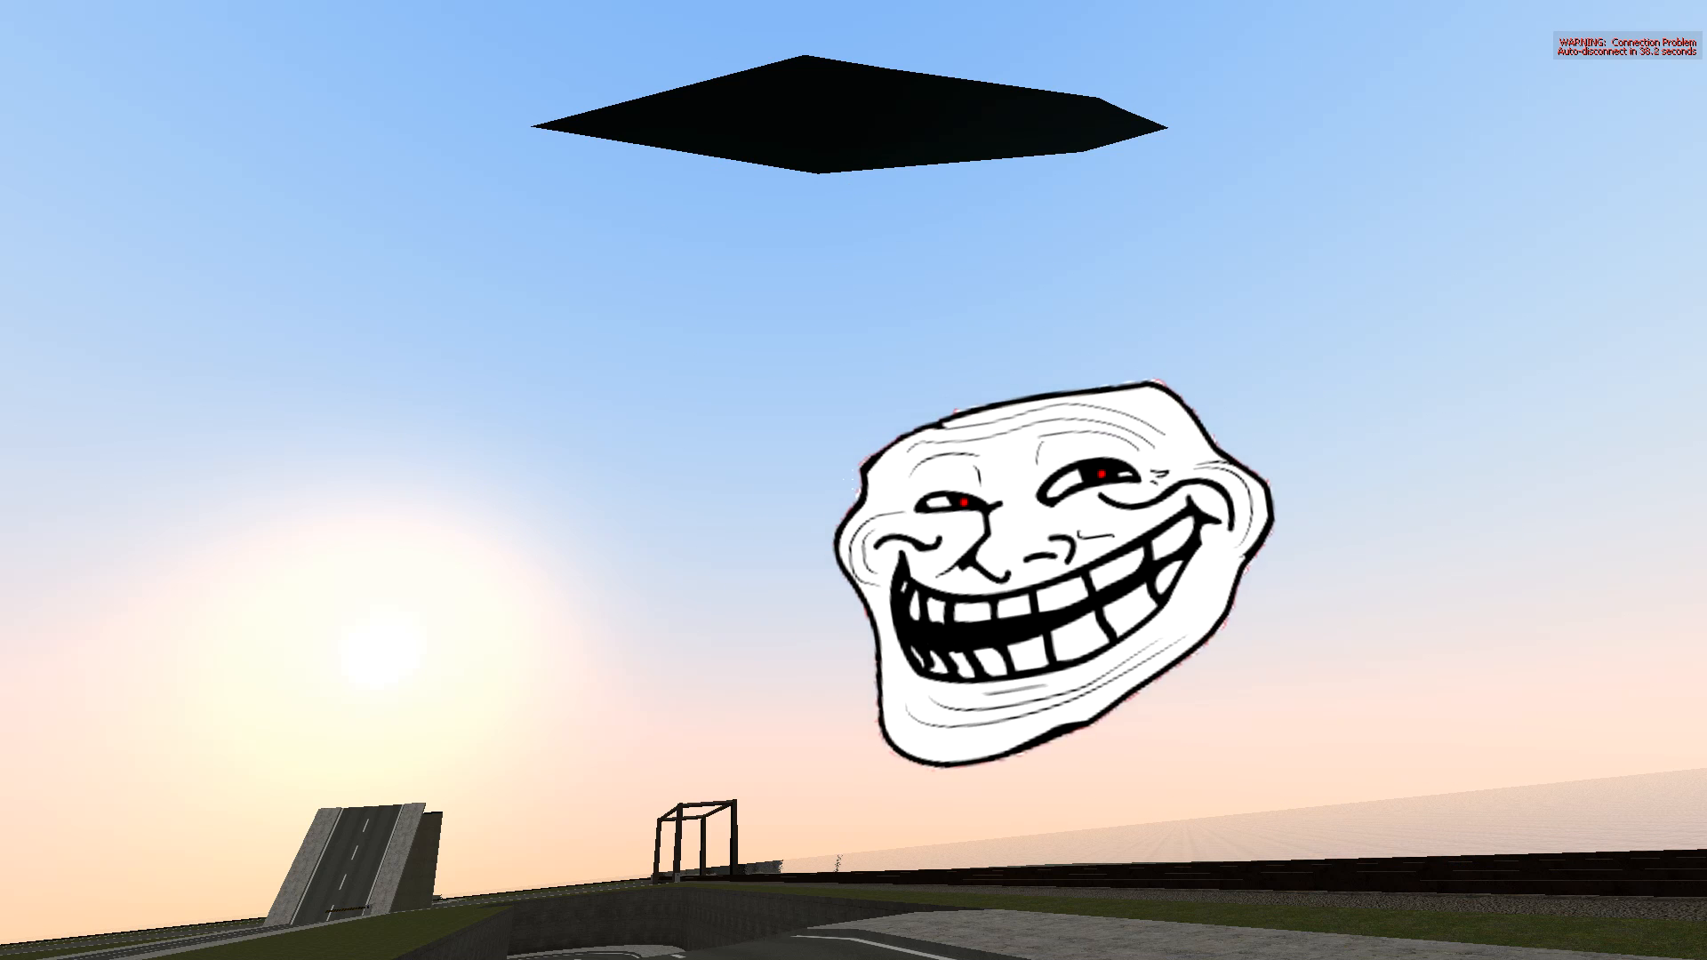
pyautogui.moveTo(853, 480)
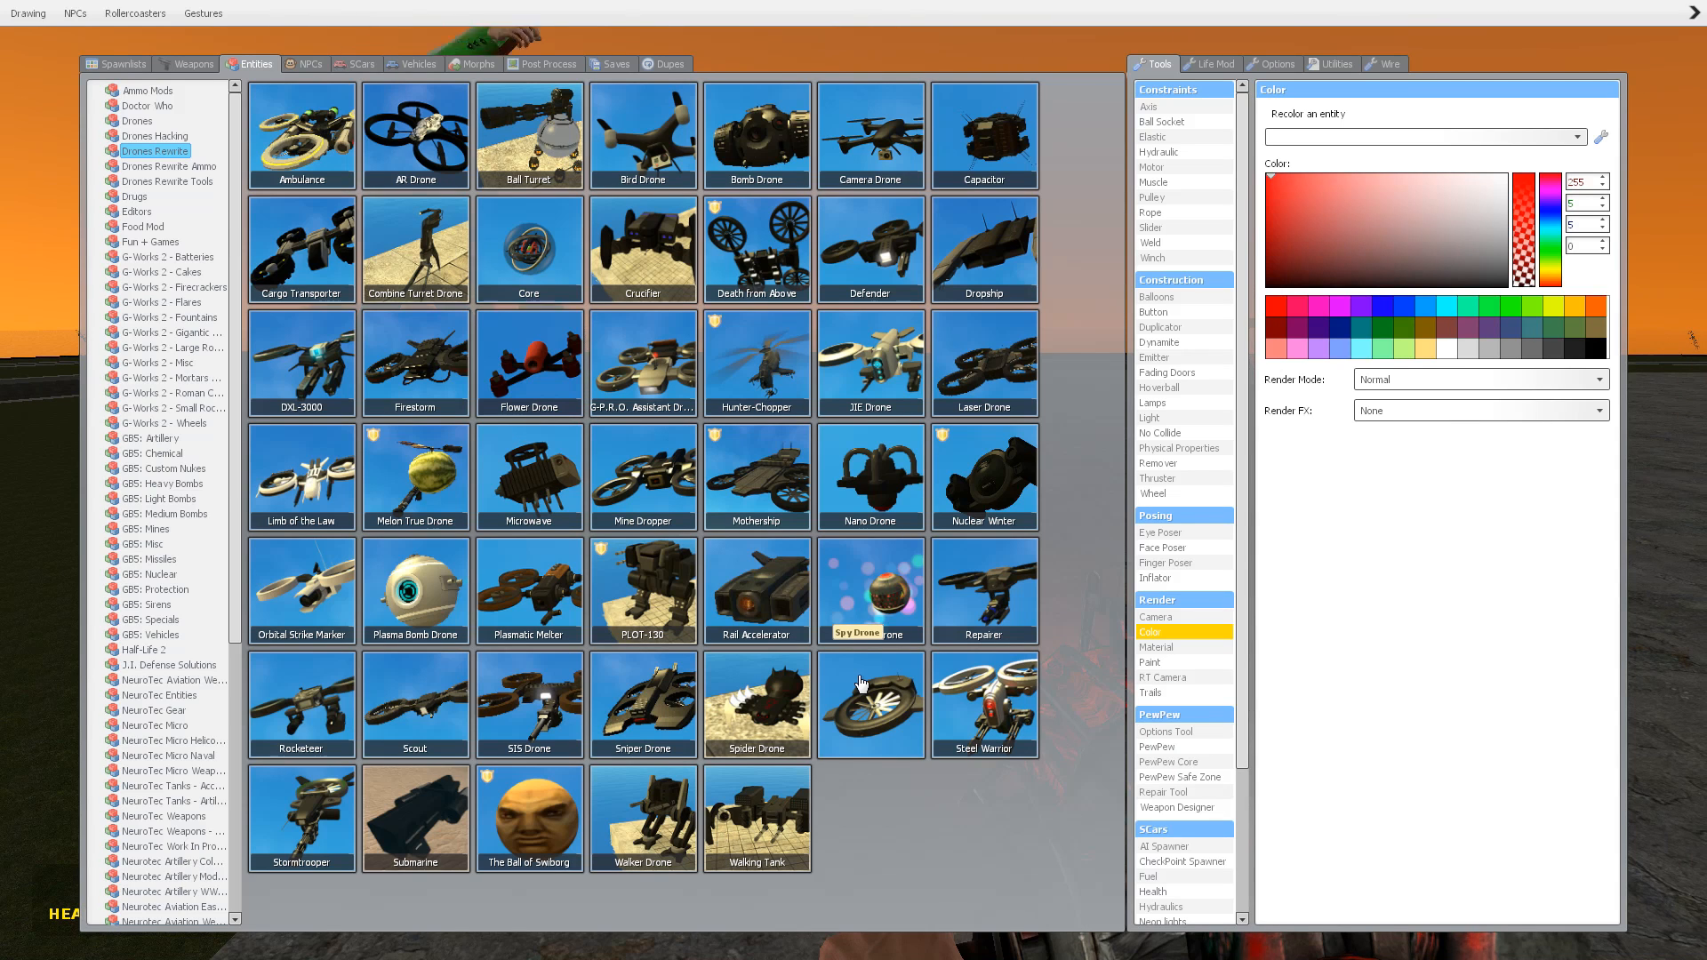
pyautogui.moveTo(838, 898)
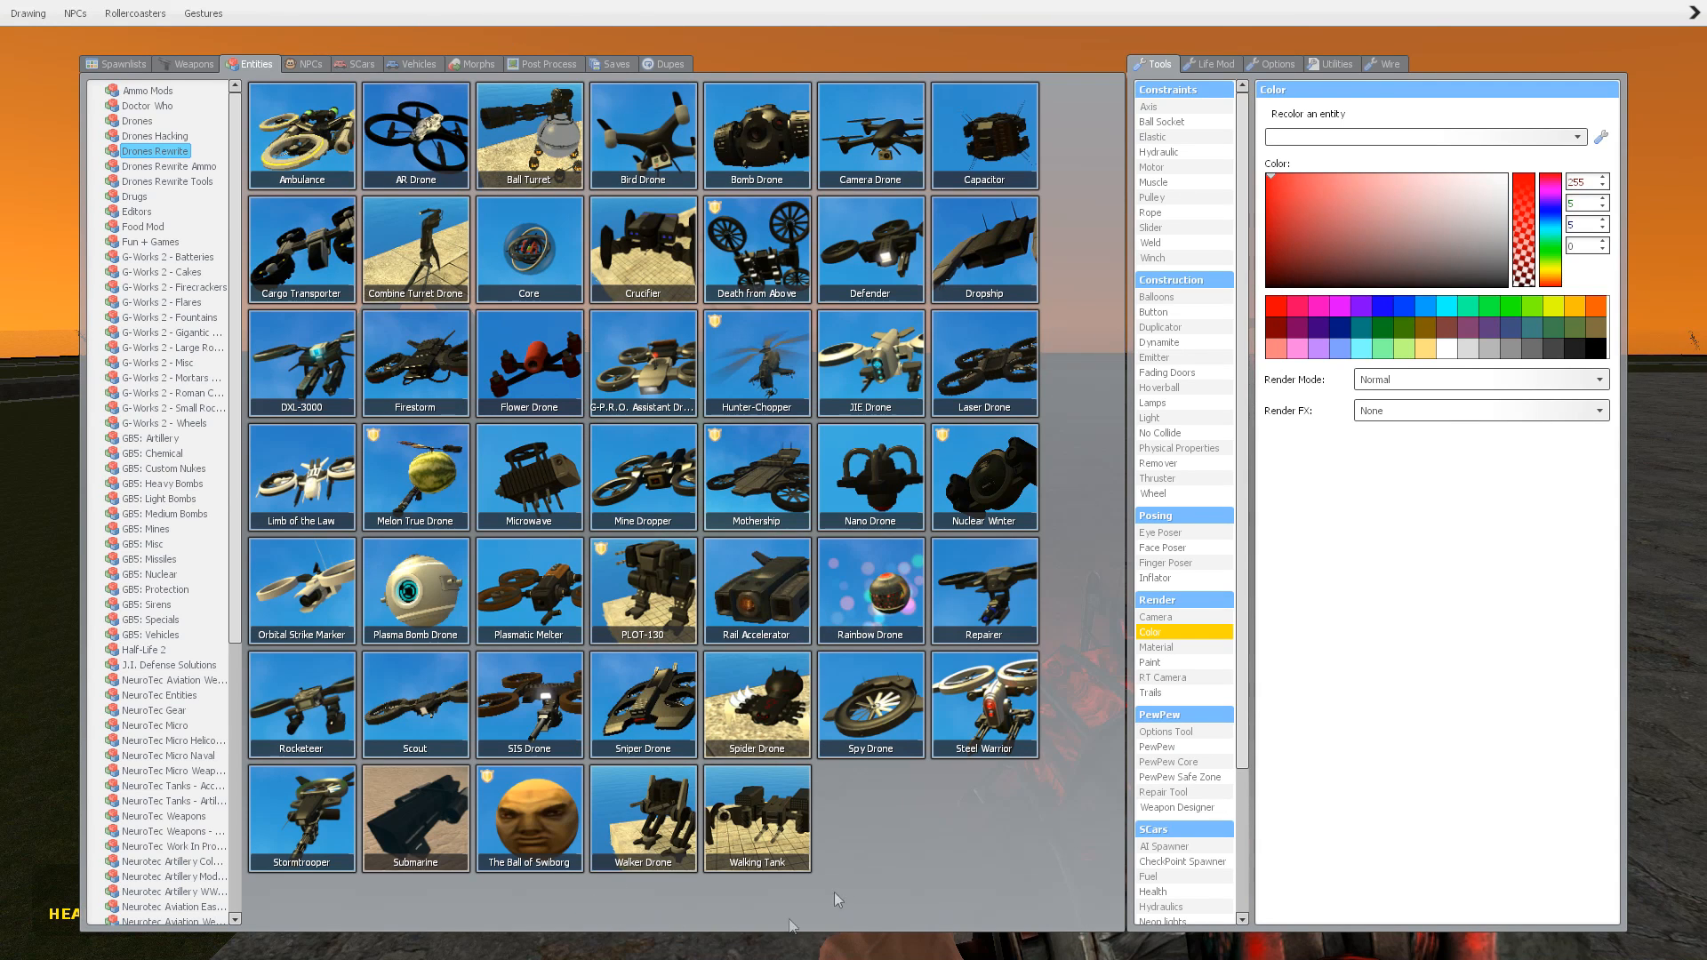
pyautogui.moveTo(819, 860)
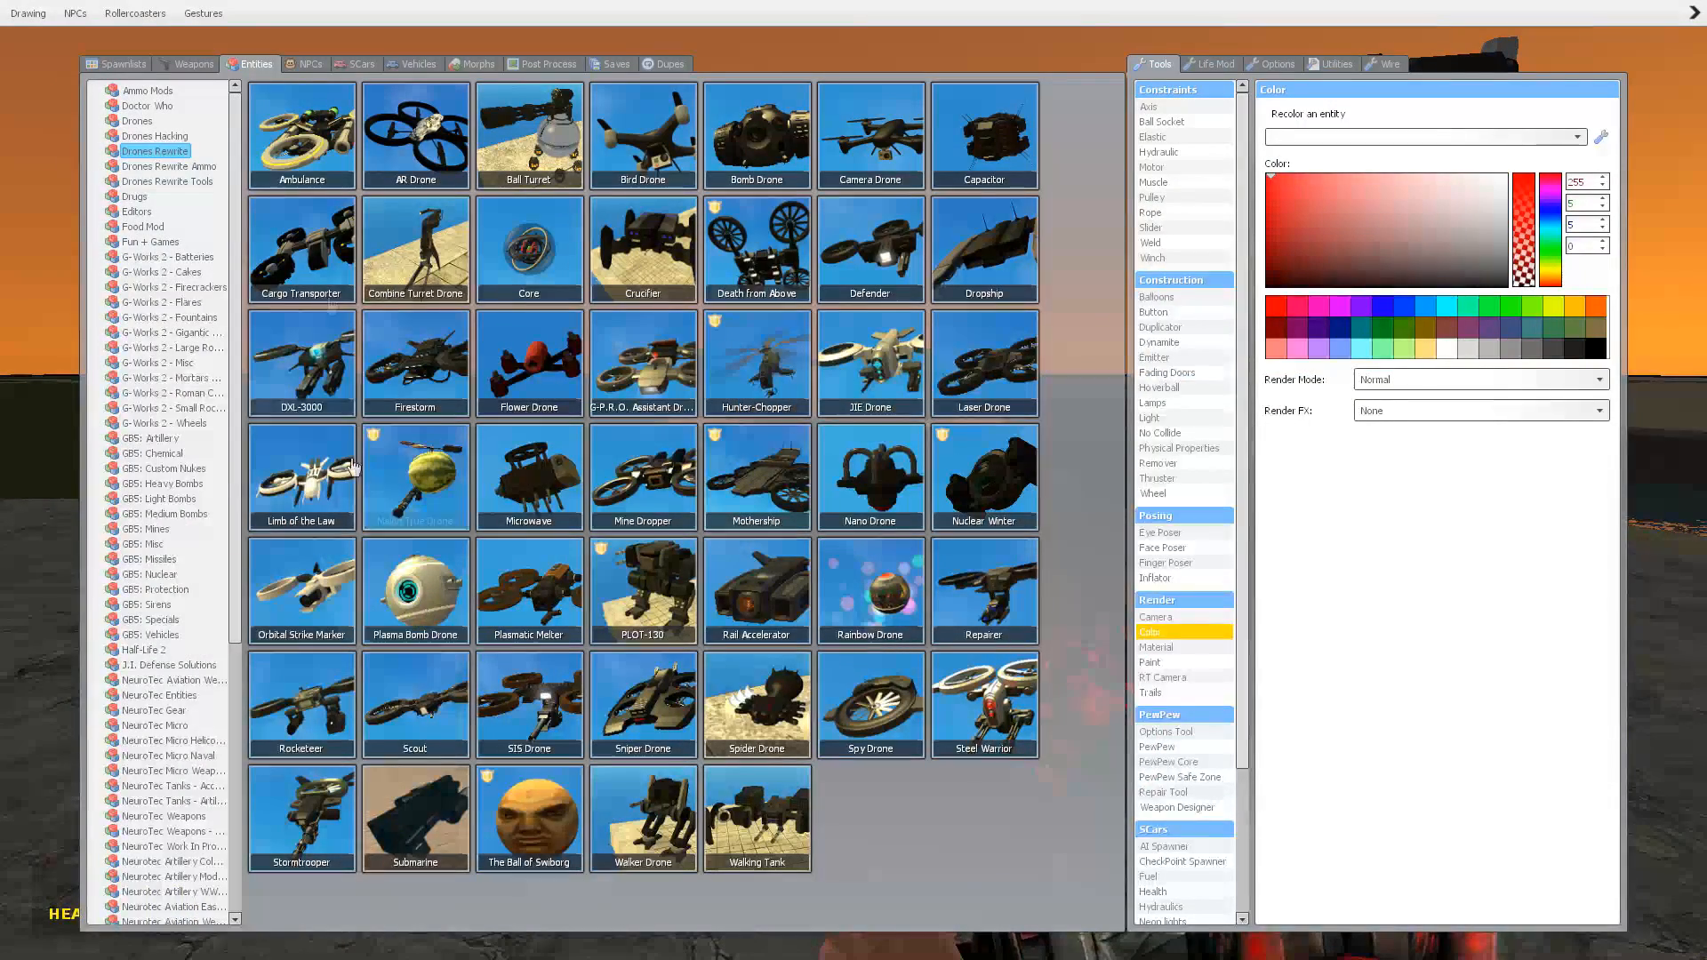
# - Browse the spawn menu's entities, then respawn beside the strider after the 'User Fatality' death
pyautogui.click(192, 63)
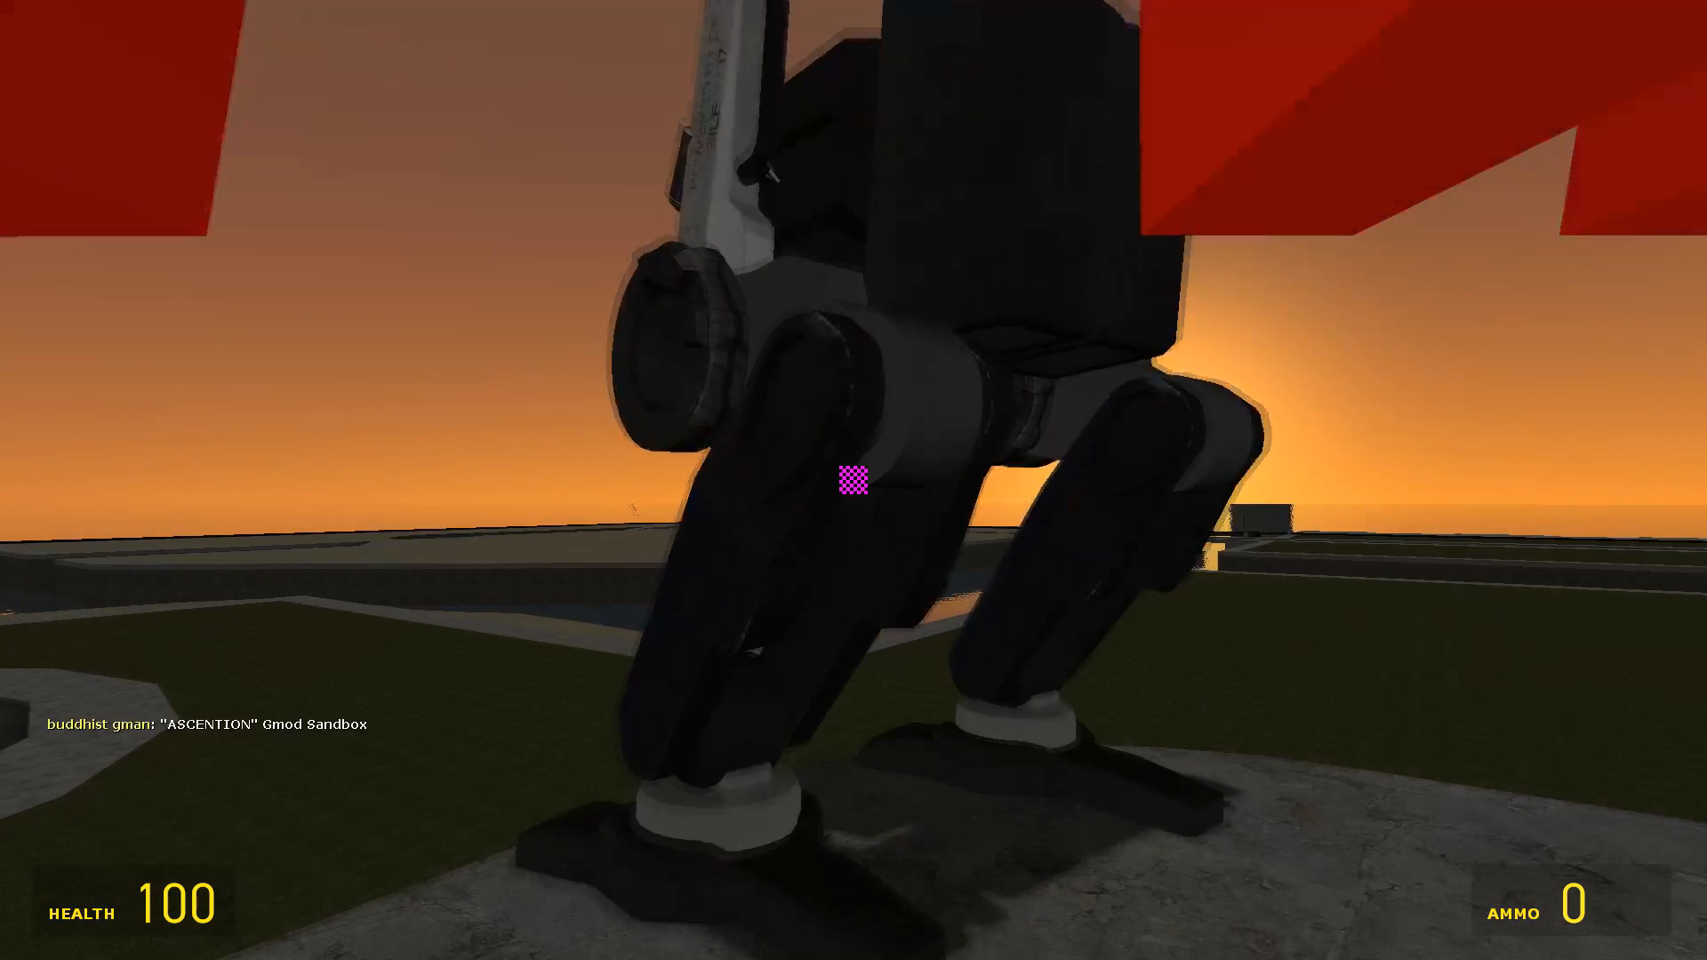
pyautogui.moveTo(854, 480)
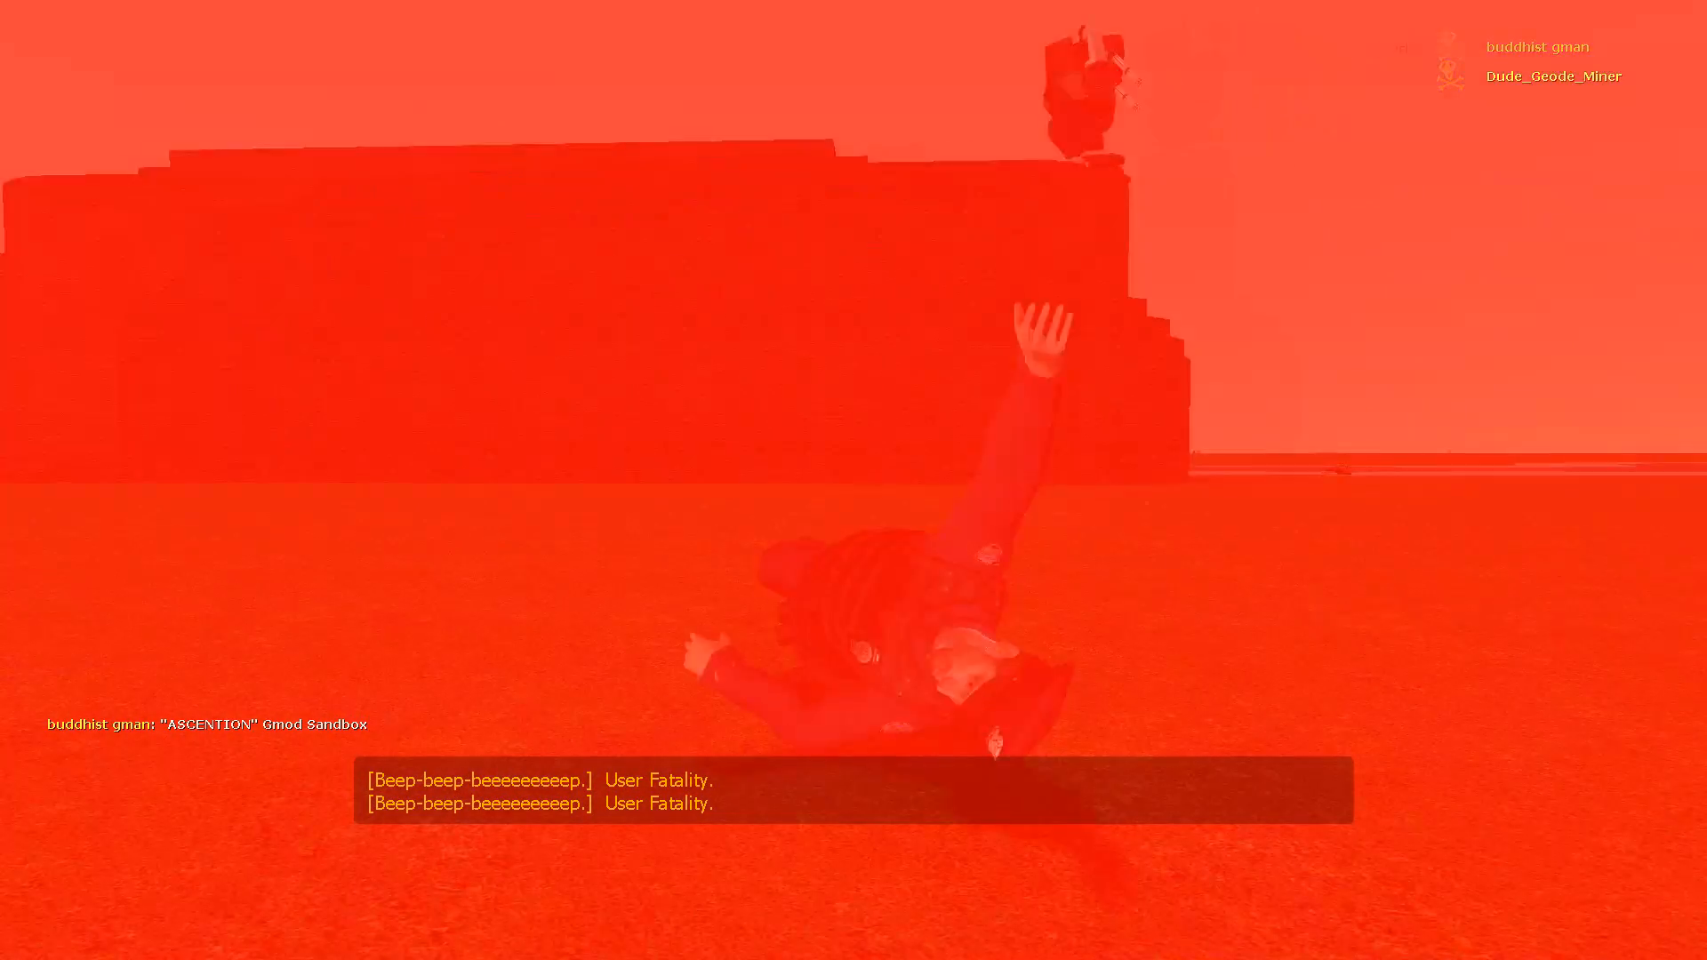
pyautogui.press('q')
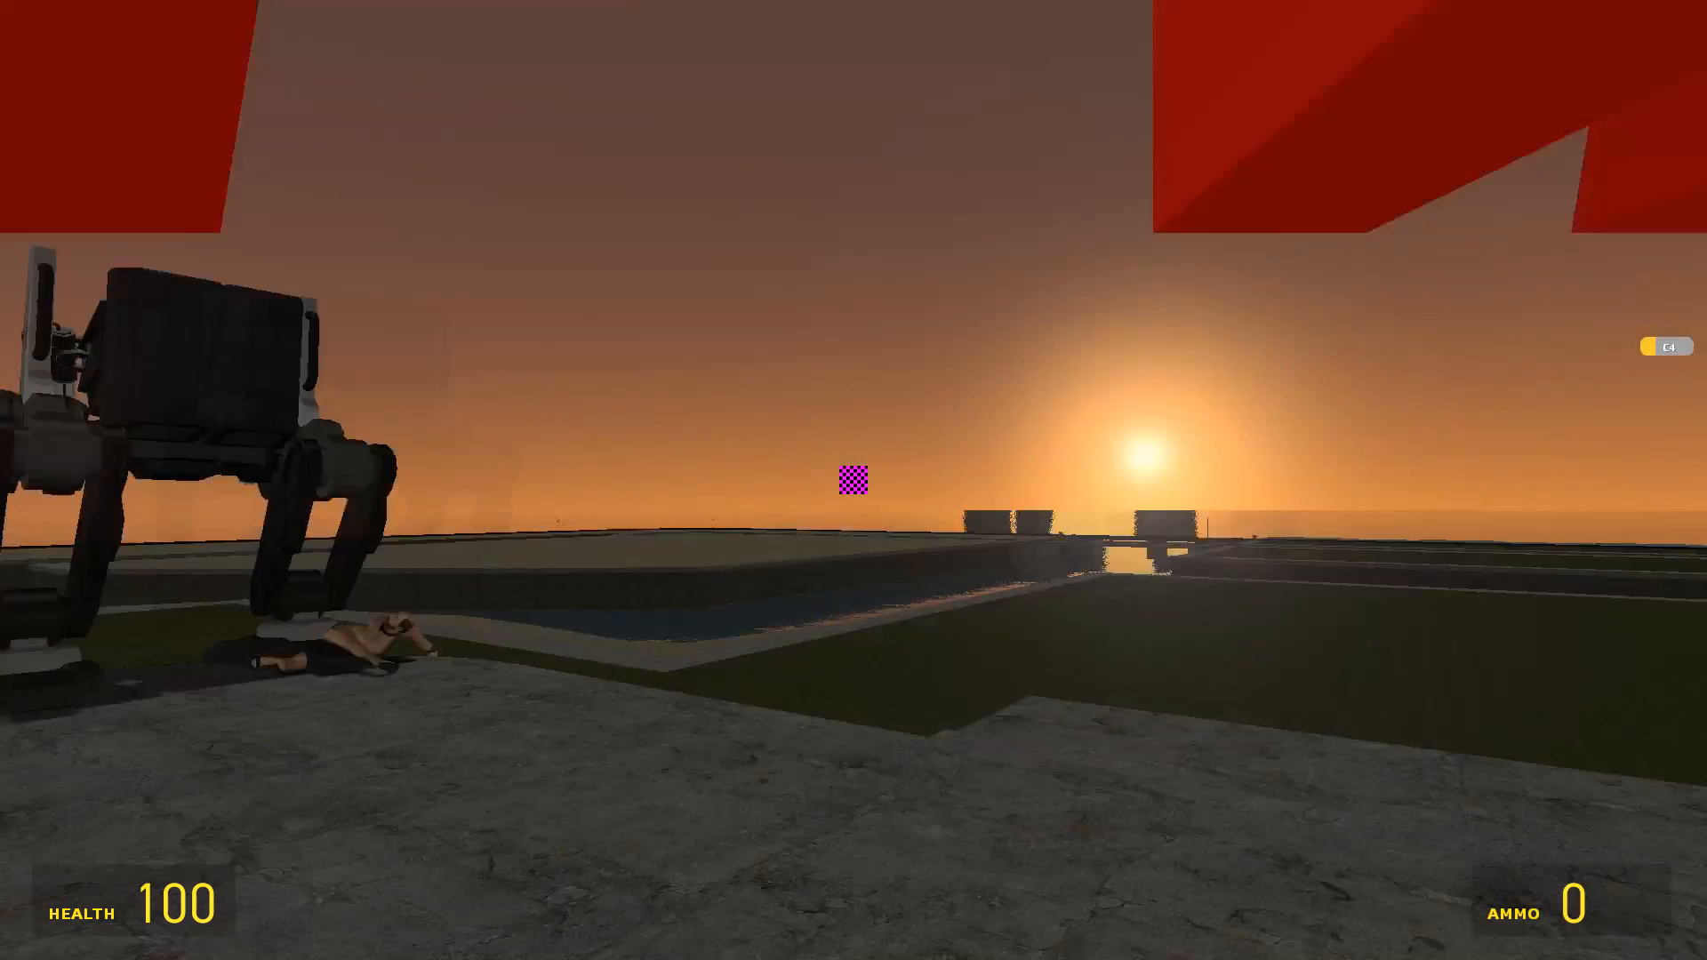
pyautogui.moveTo(854, 480)
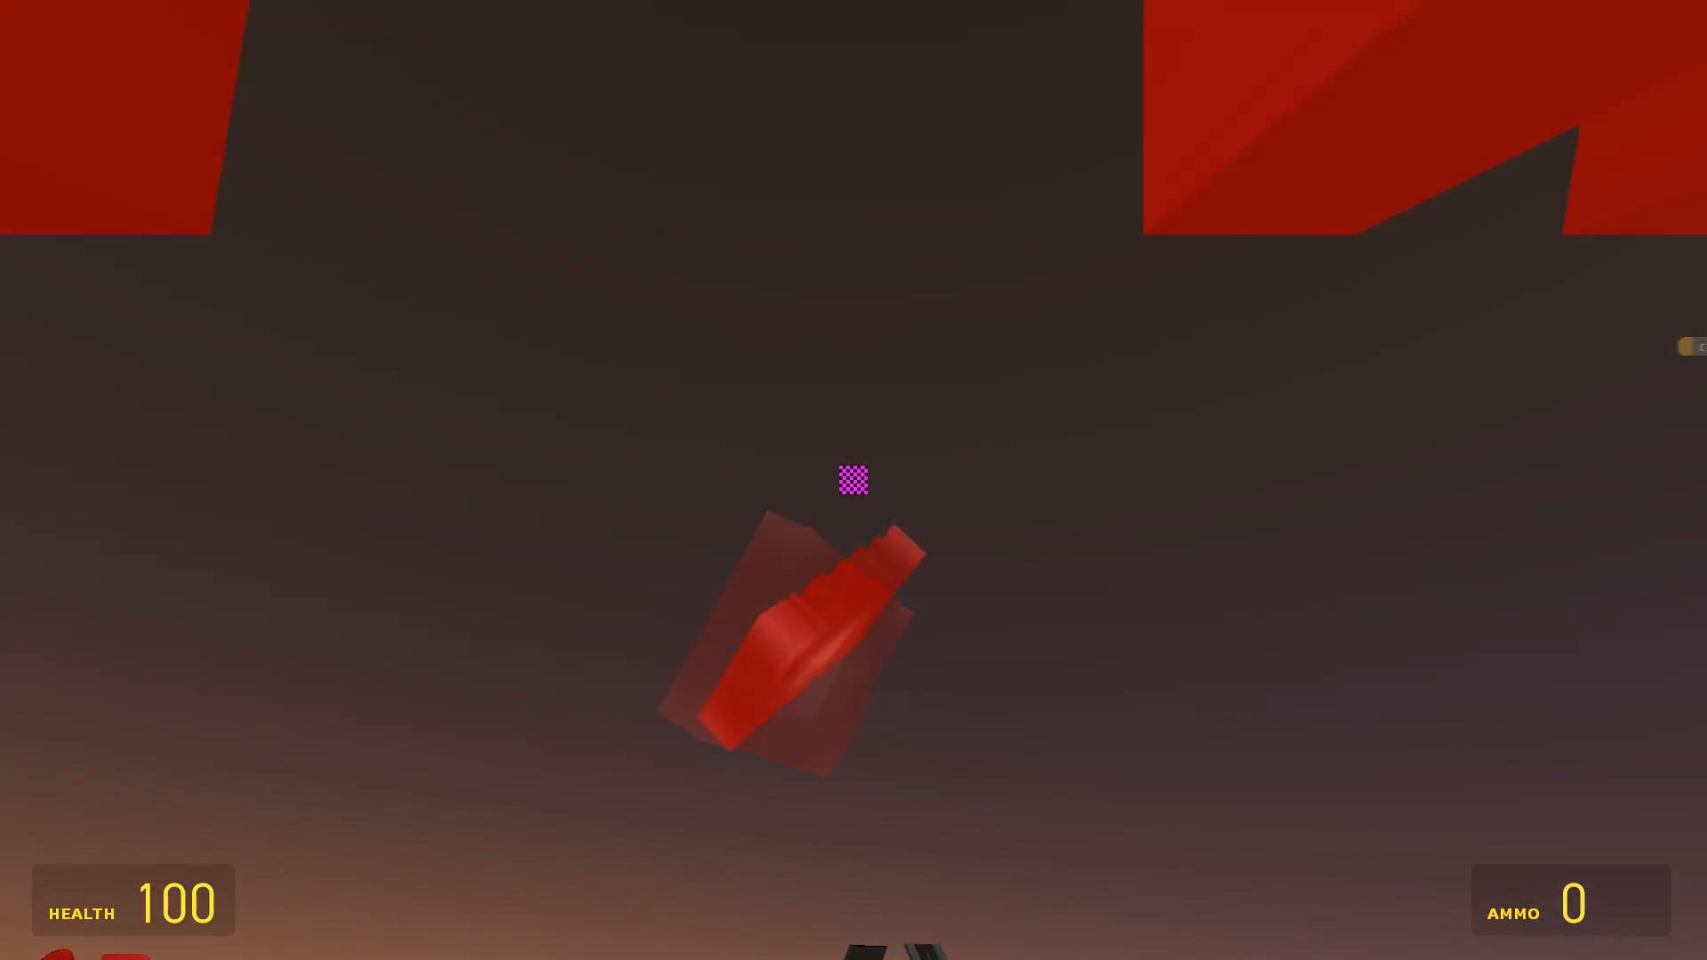
pyautogui.moveTo(853, 480)
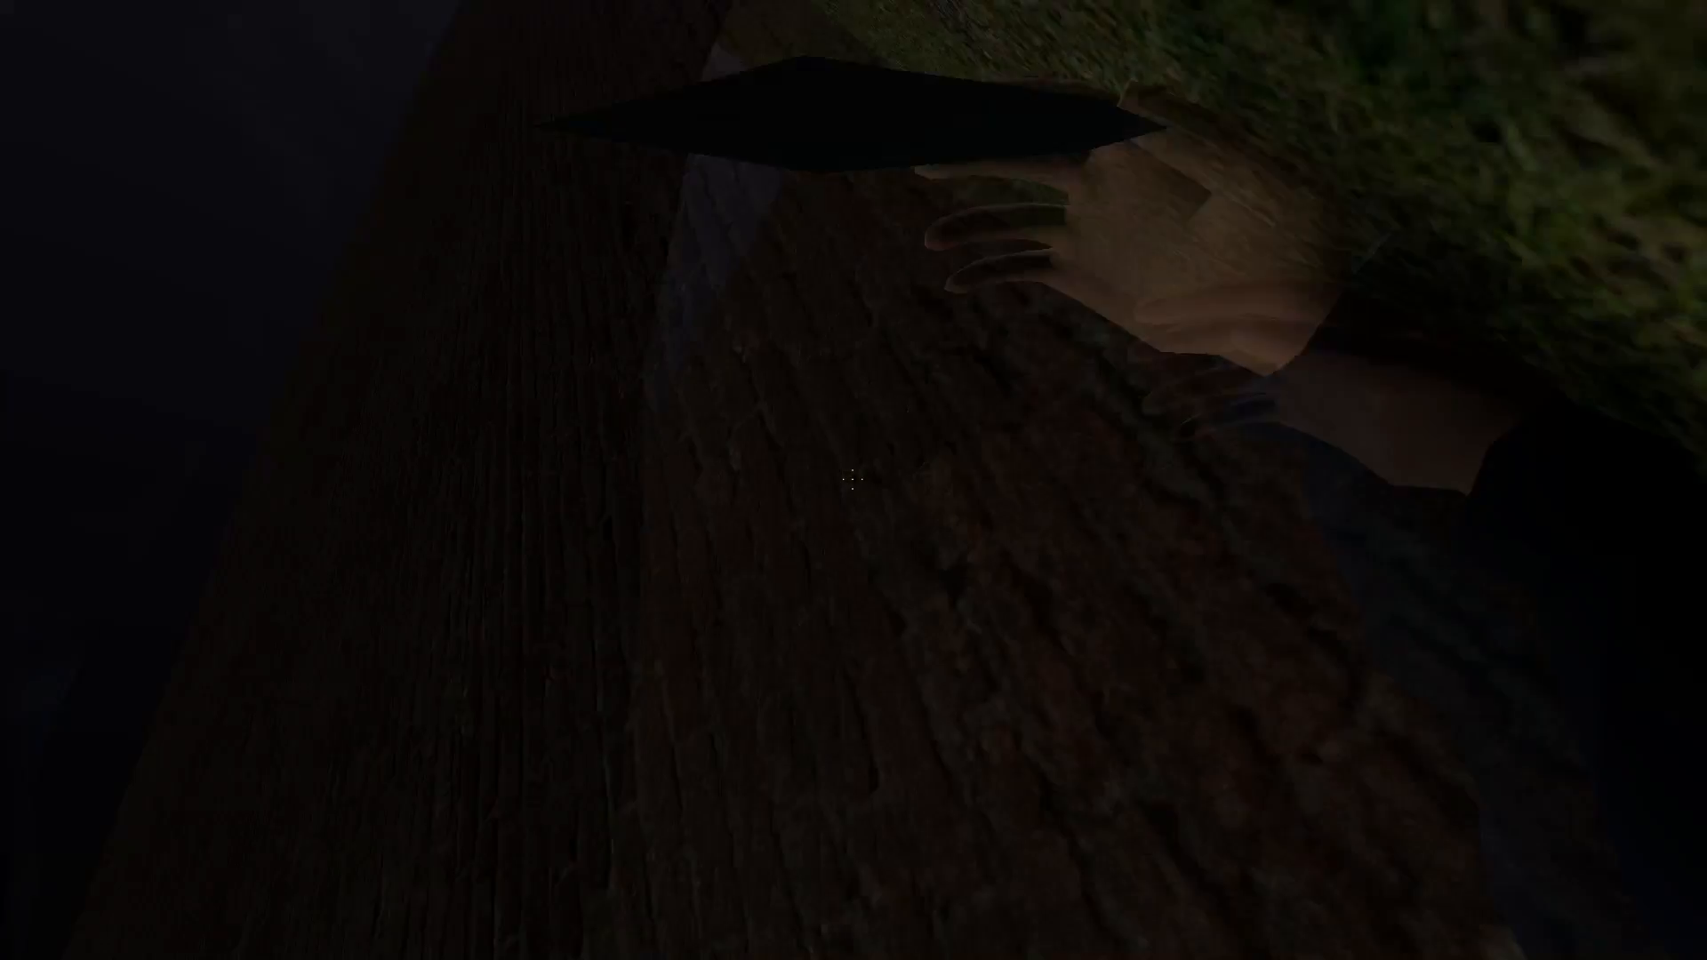
pyautogui.moveTo(854, 480)
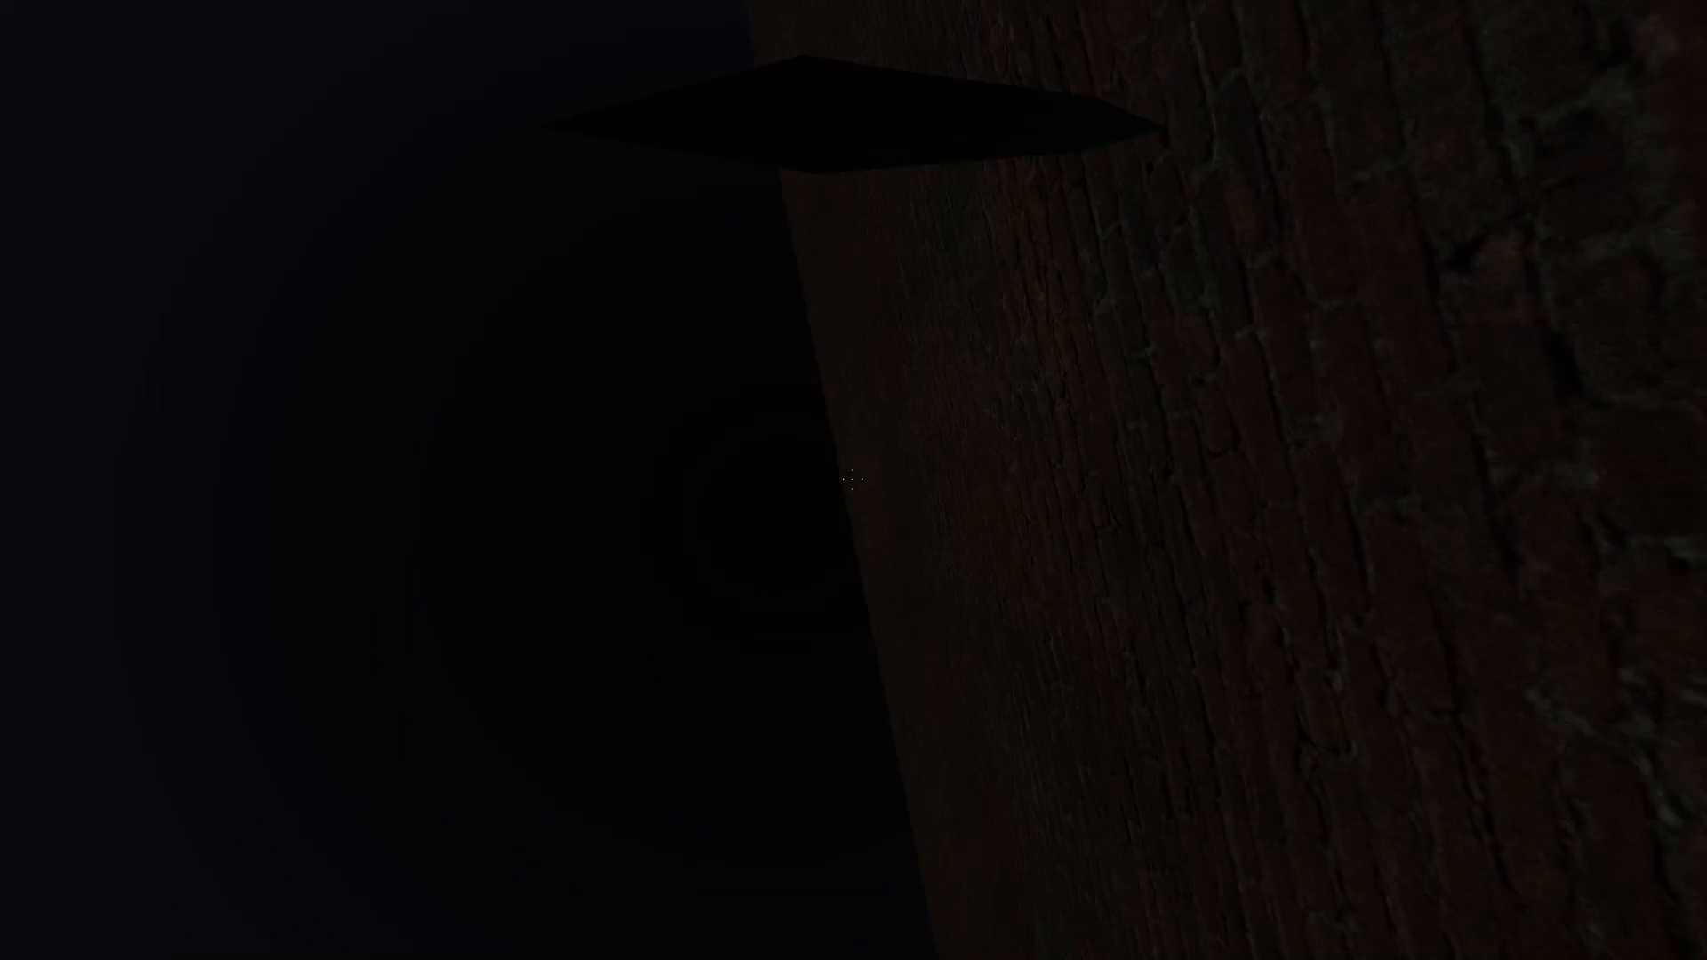
pyautogui.moveTo(854, 481)
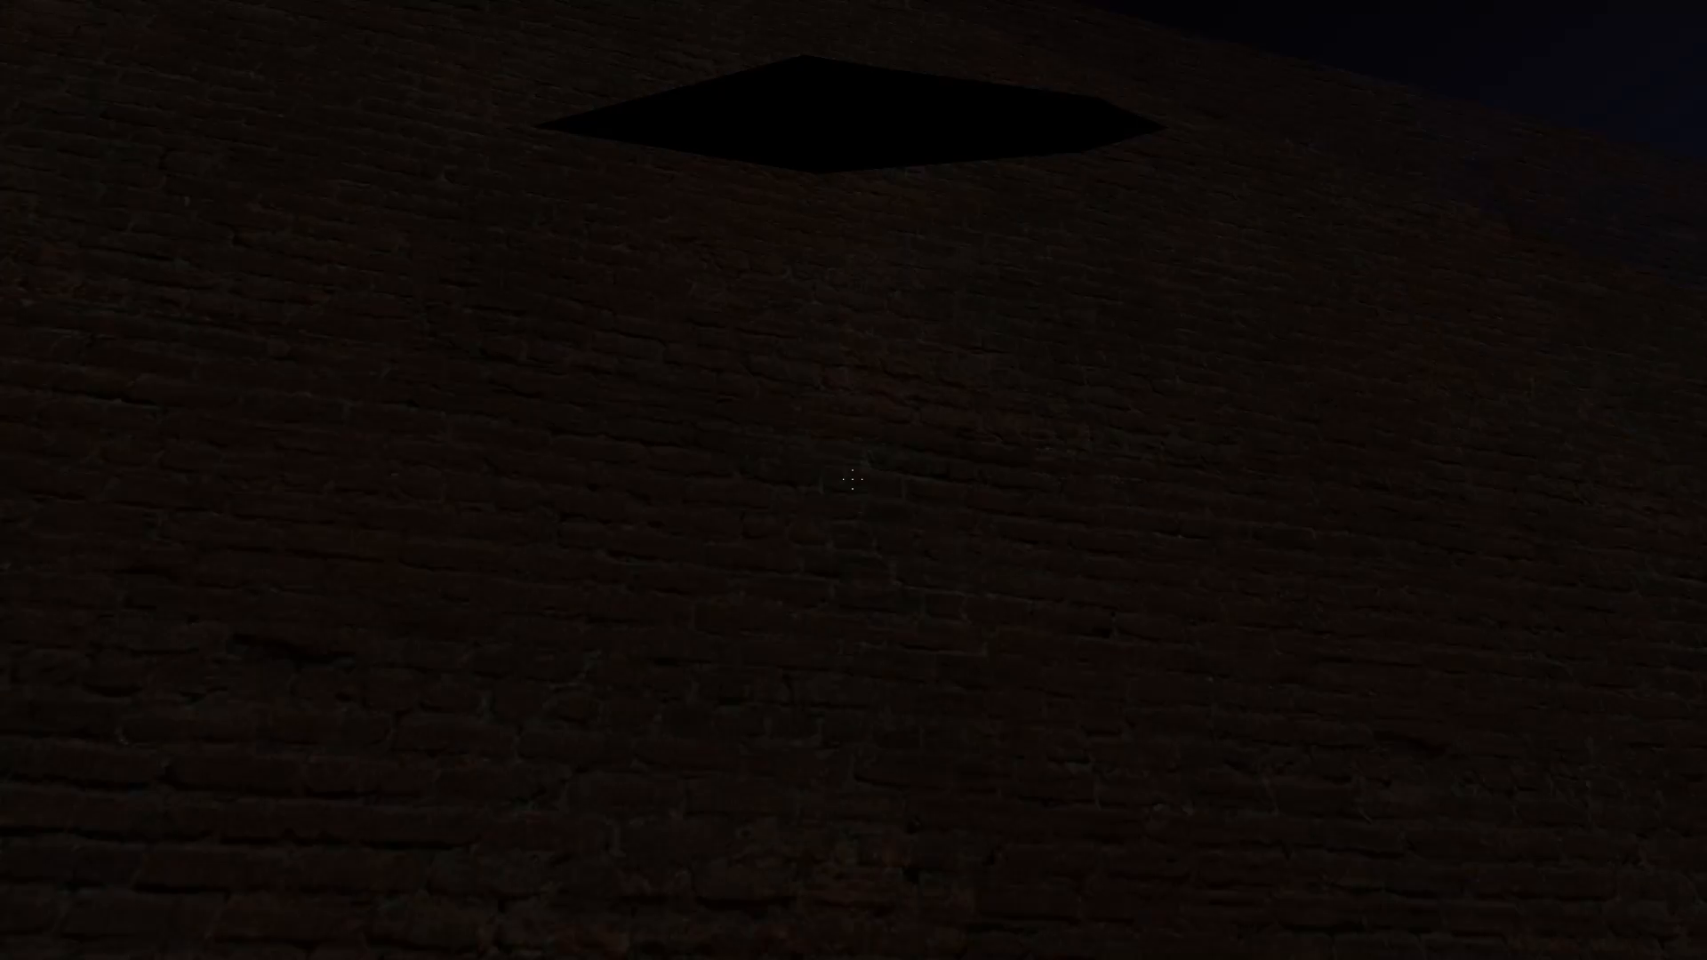
pyautogui.moveTo(853, 480)
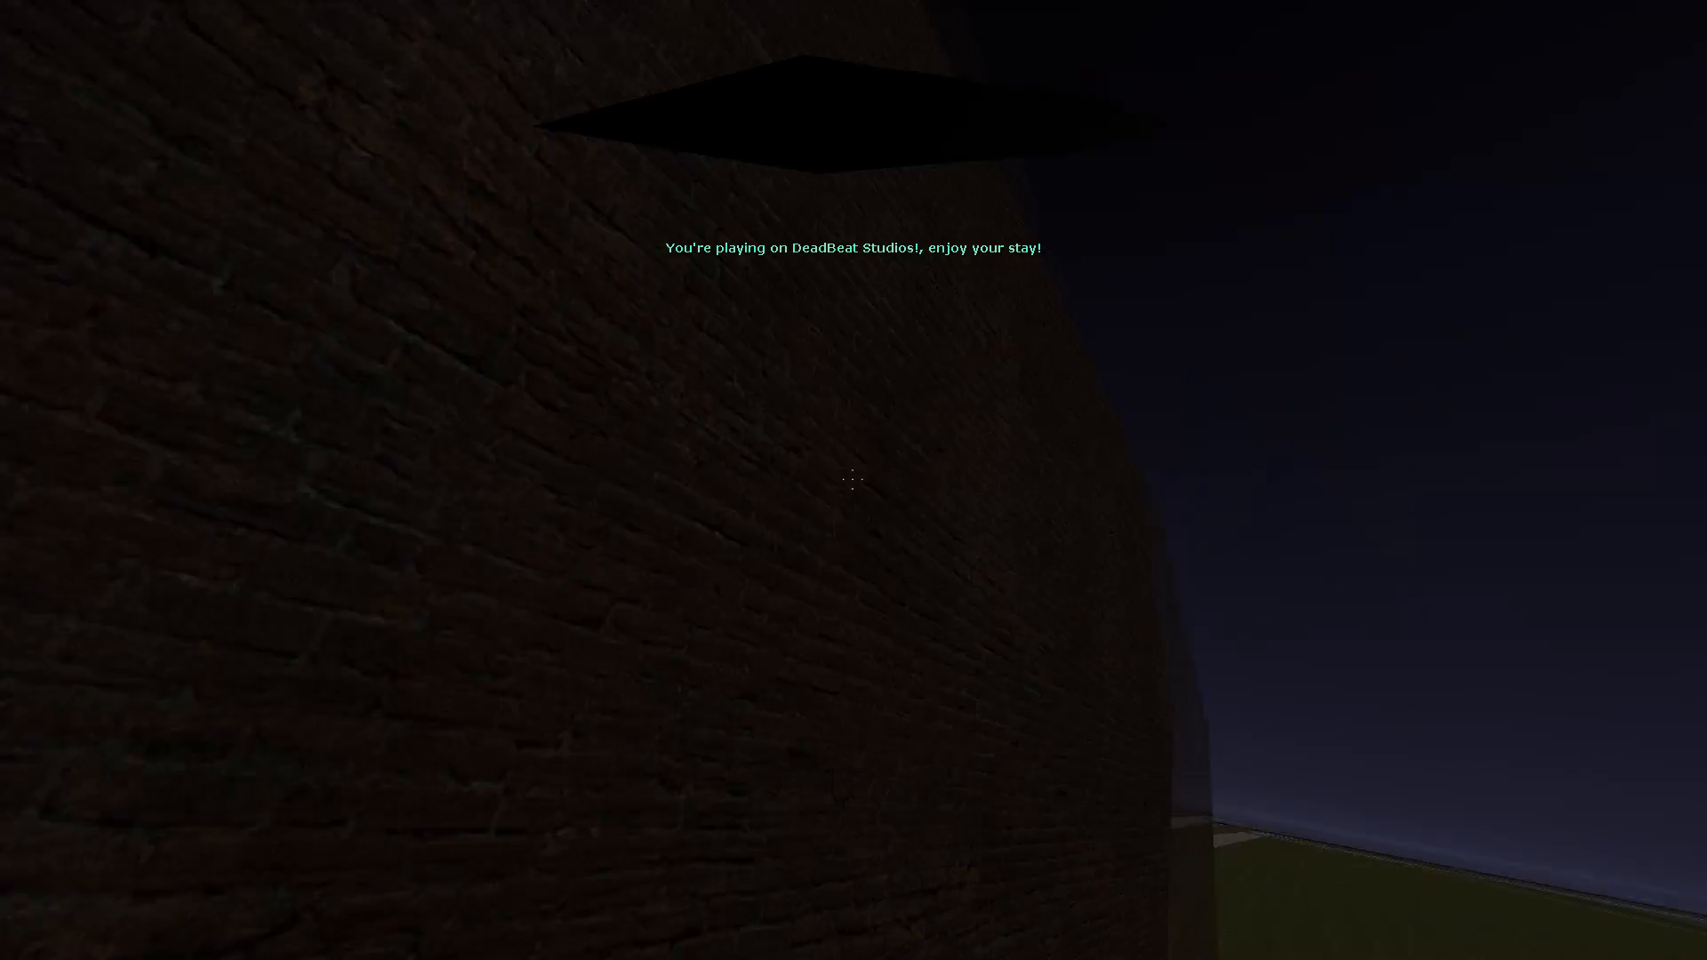
pyautogui.moveTo(854, 480)
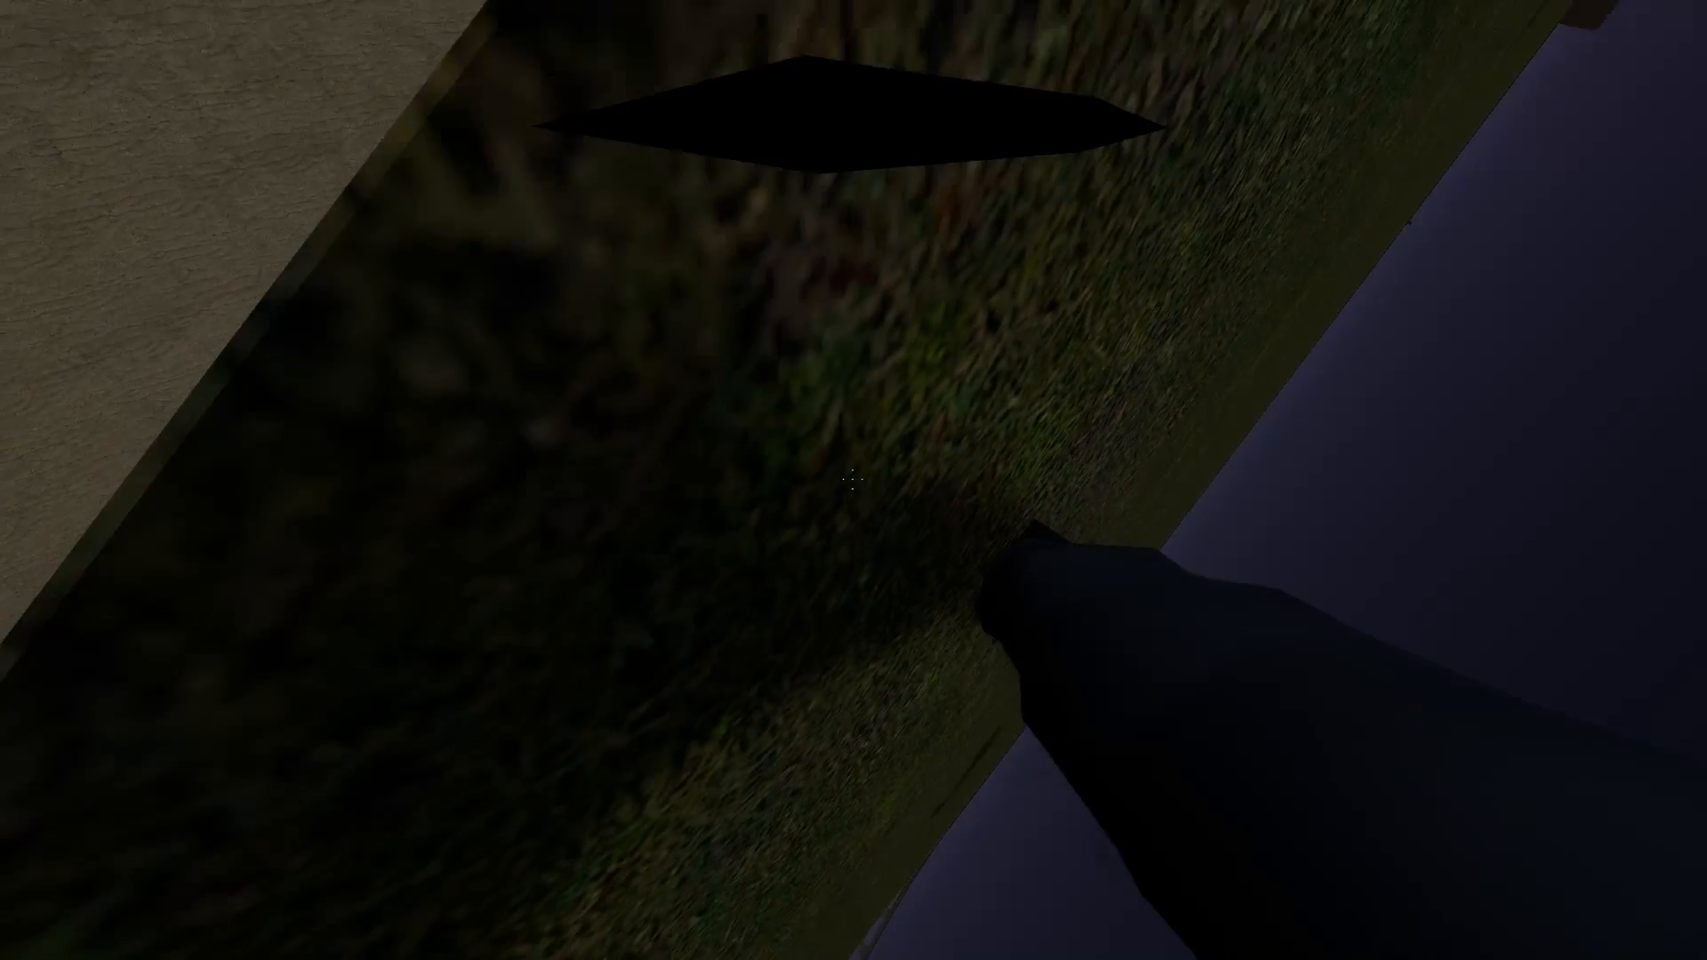
pyautogui.moveTo(854, 480)
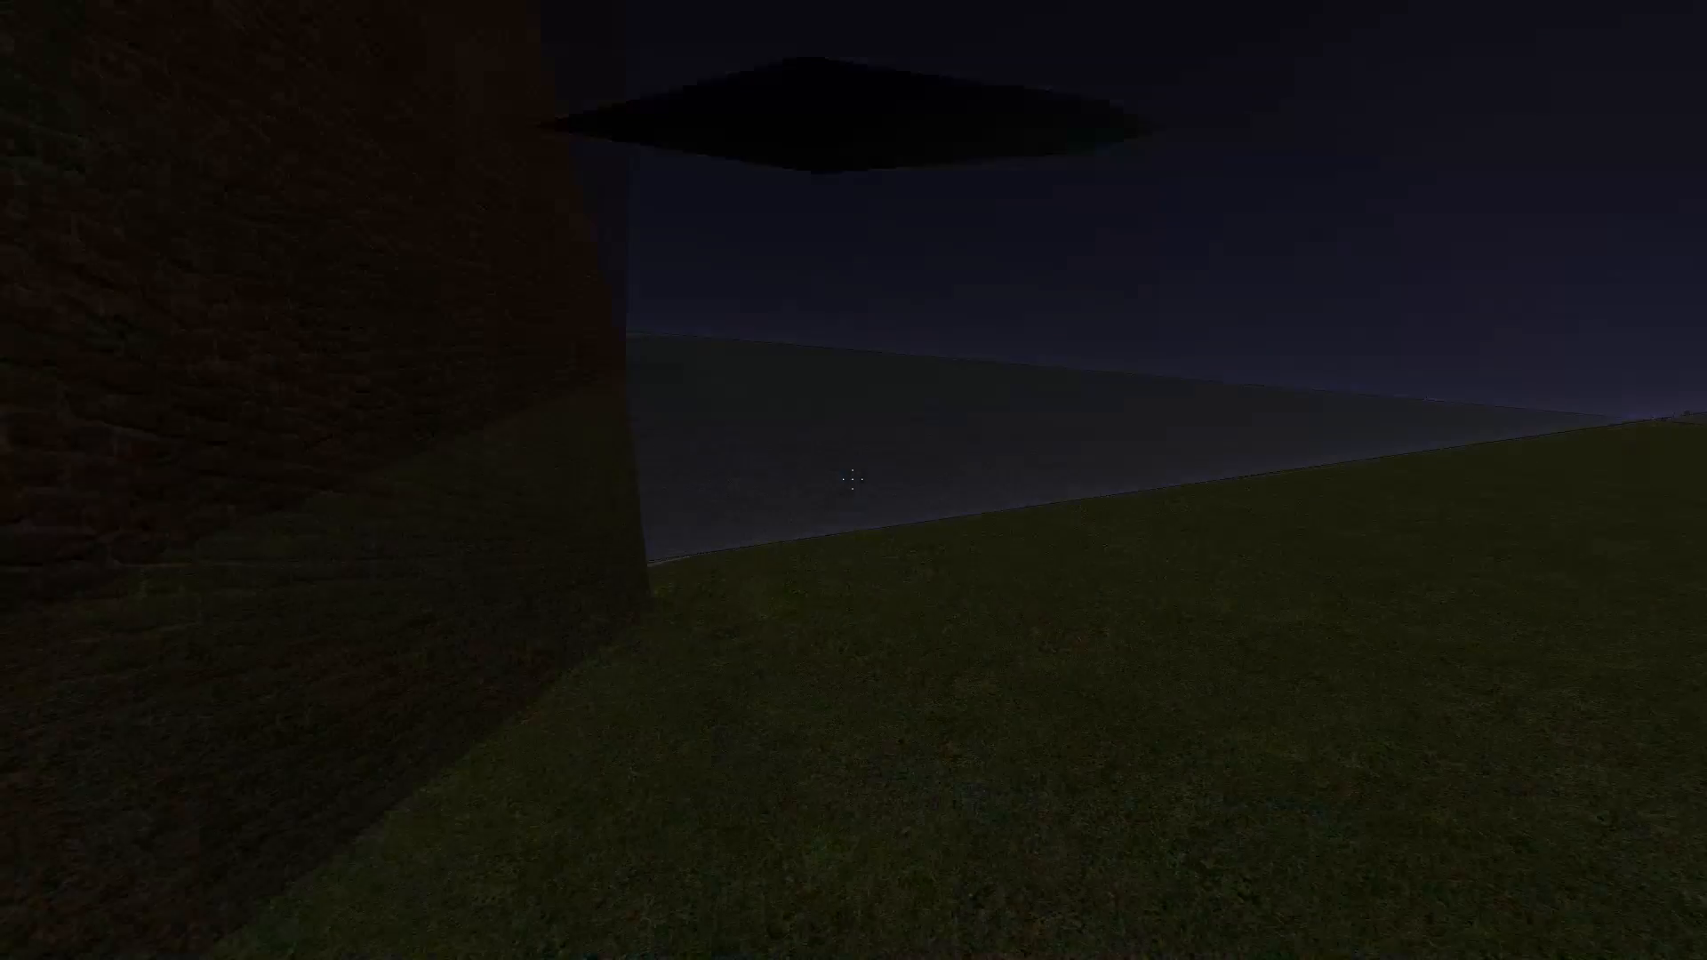
pyautogui.moveTo(853, 480)
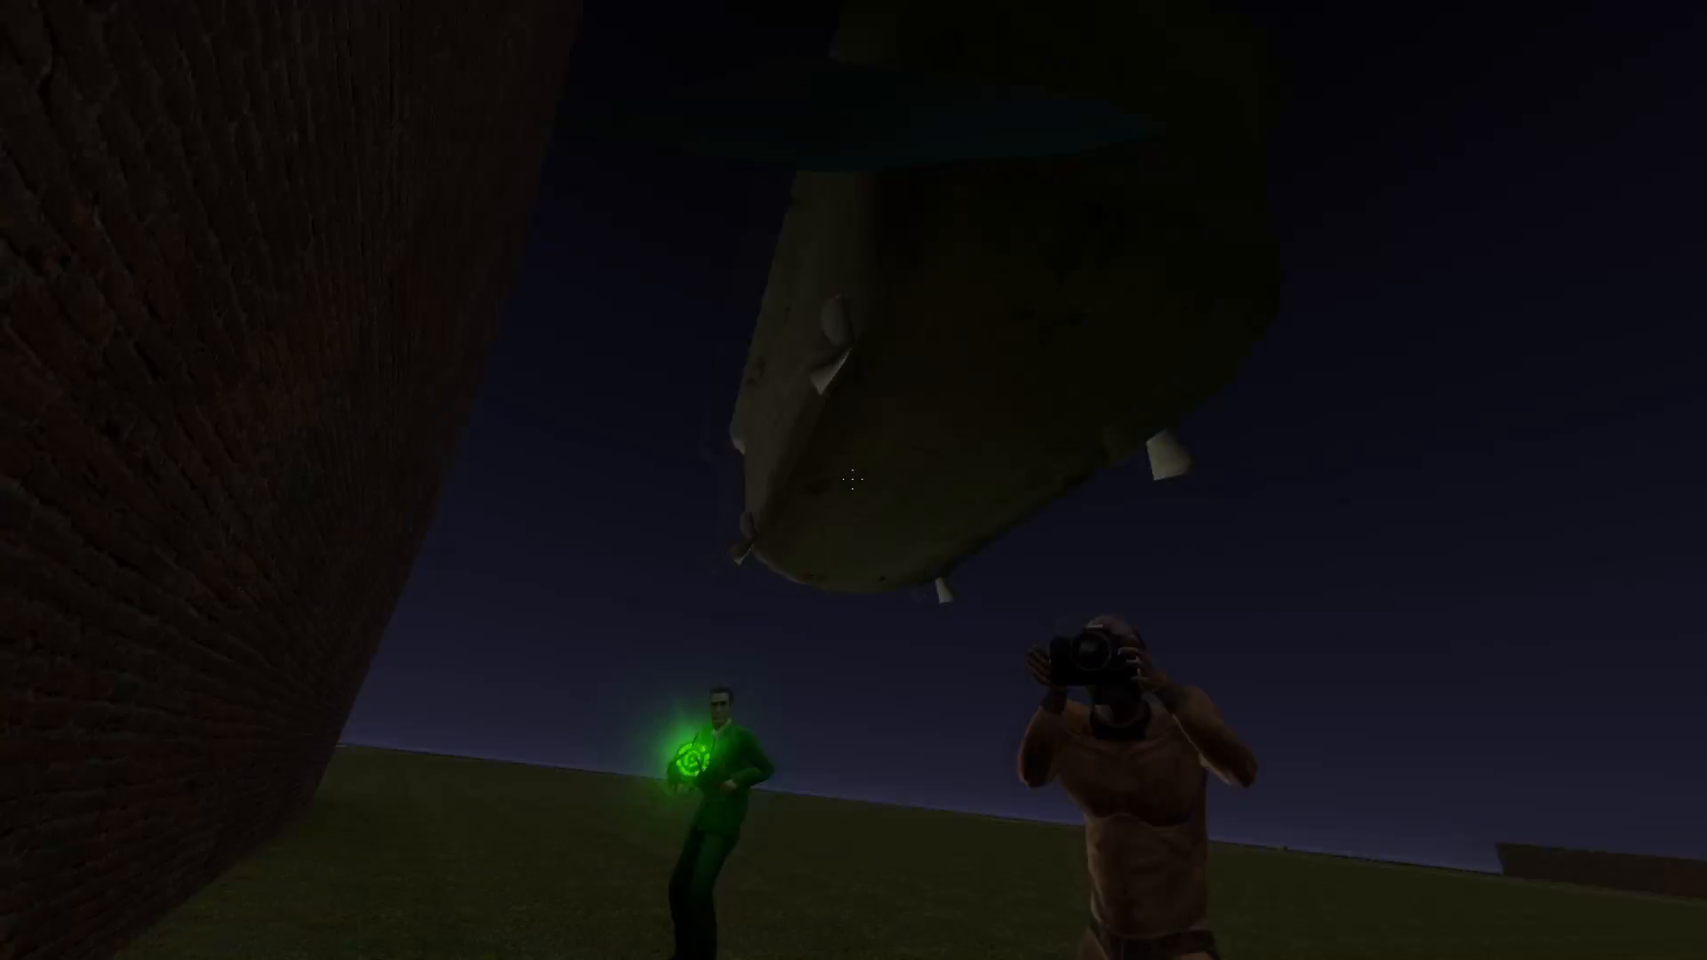
pyautogui.moveTo(853, 480)
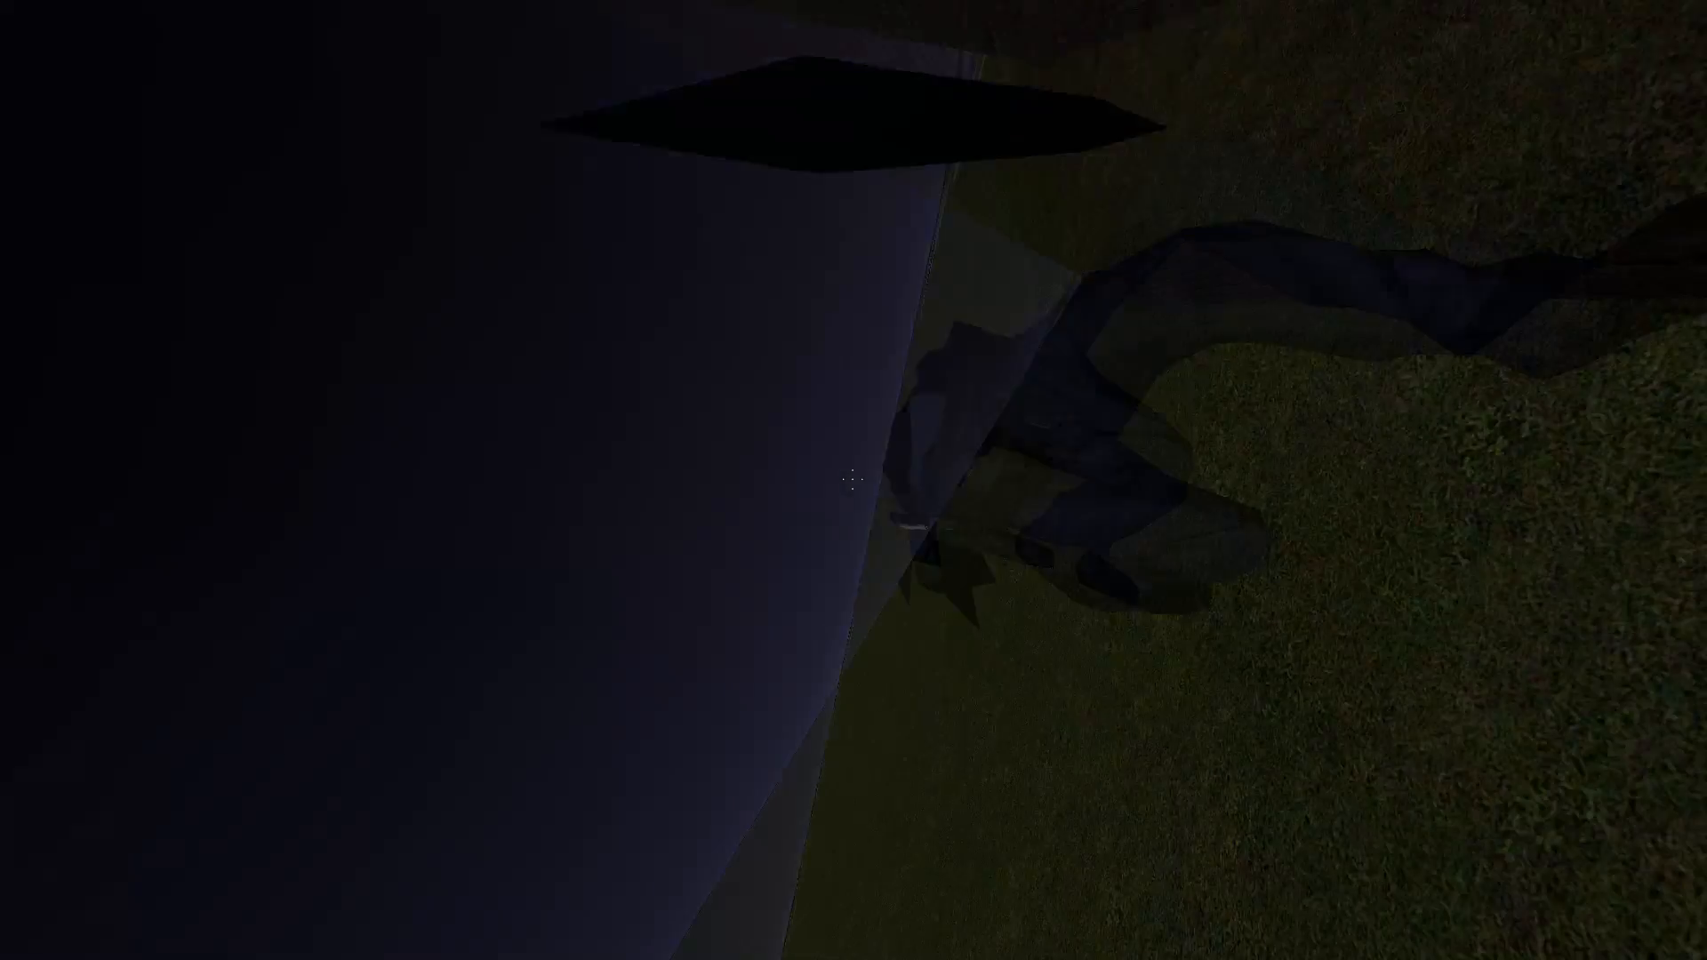
pyautogui.moveTo(853, 480)
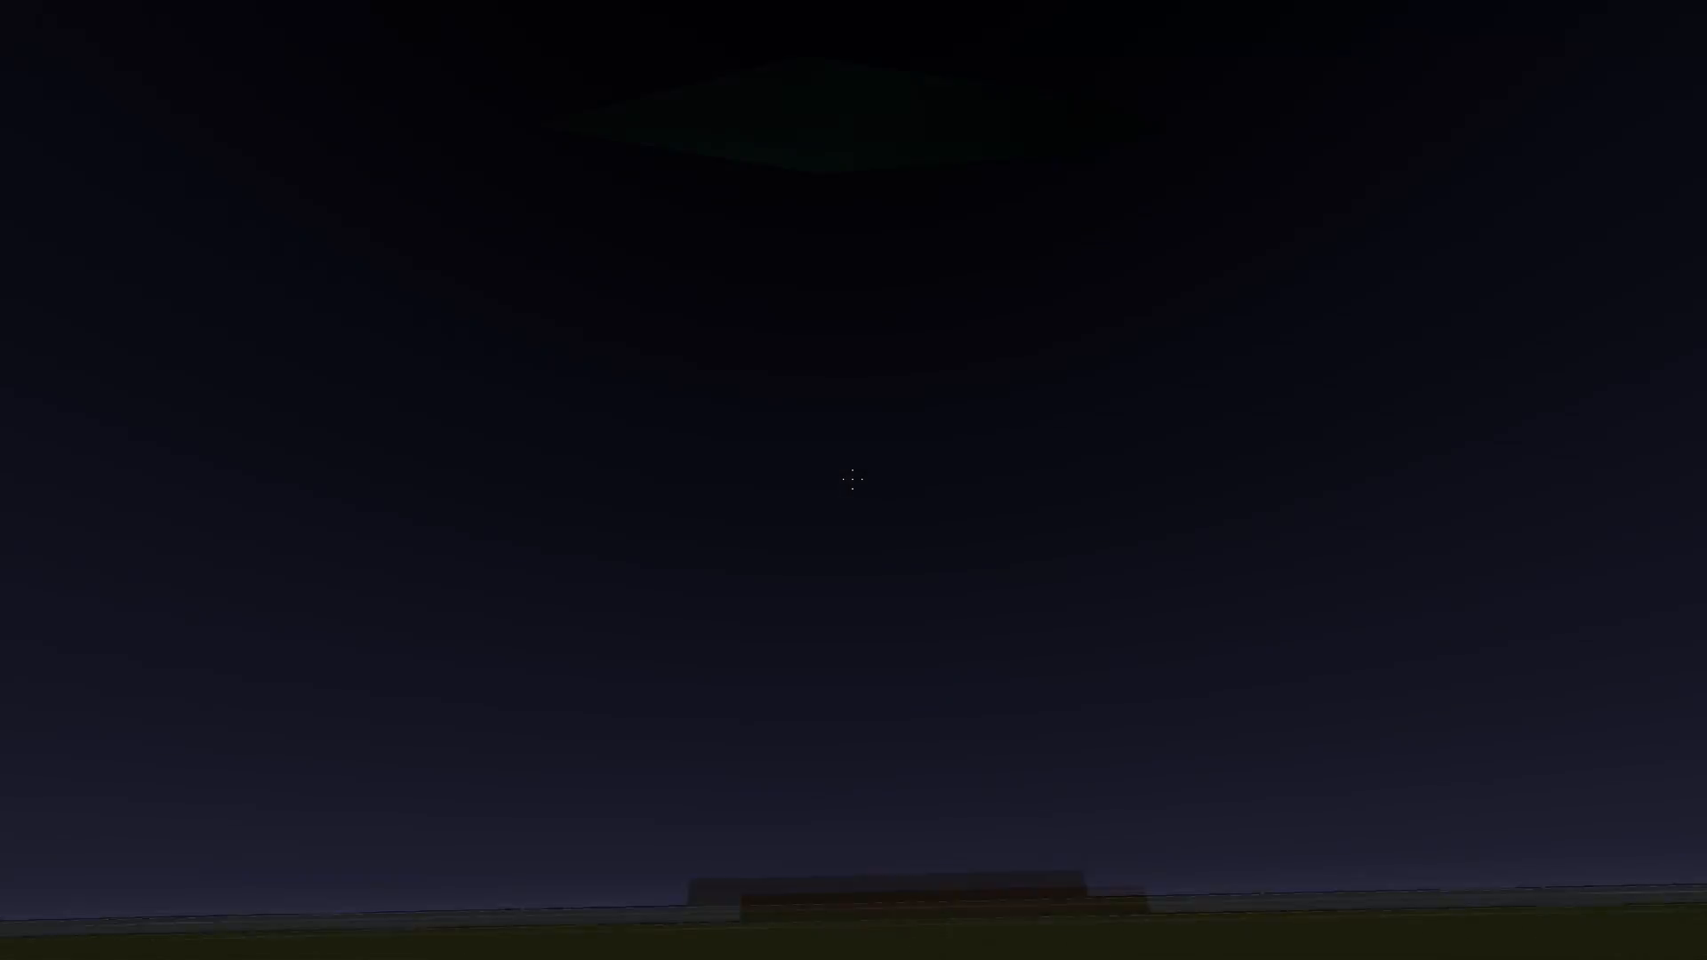
pyautogui.moveTo(854, 480)
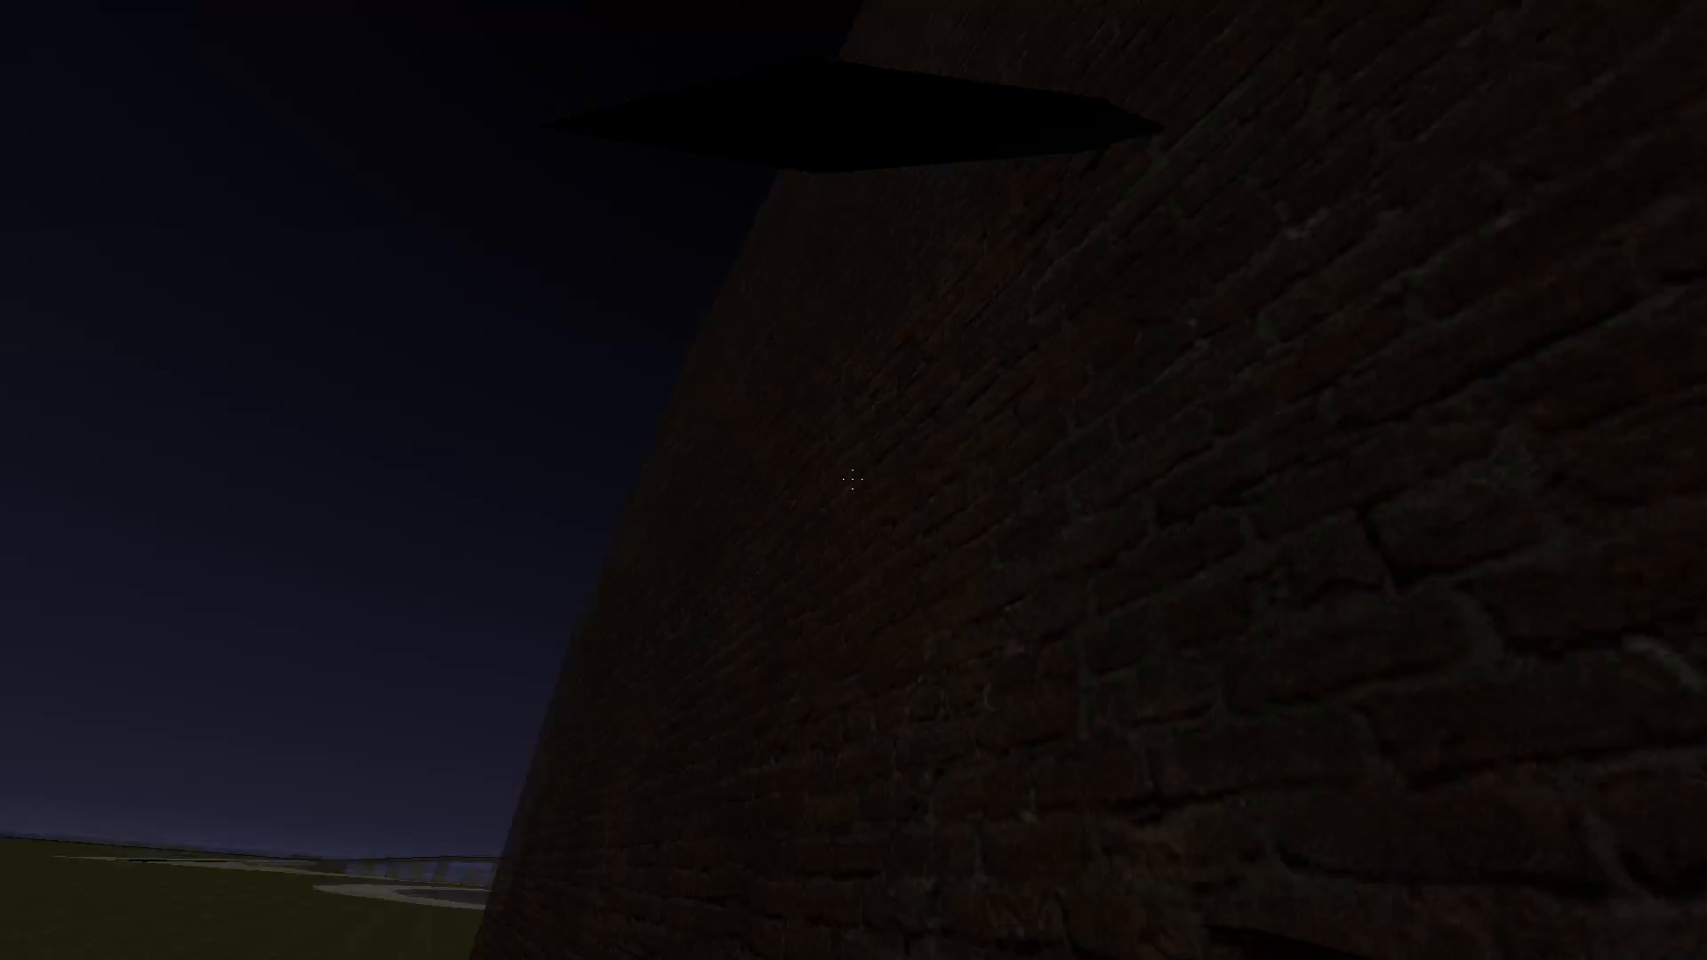
pyautogui.moveTo(853, 482)
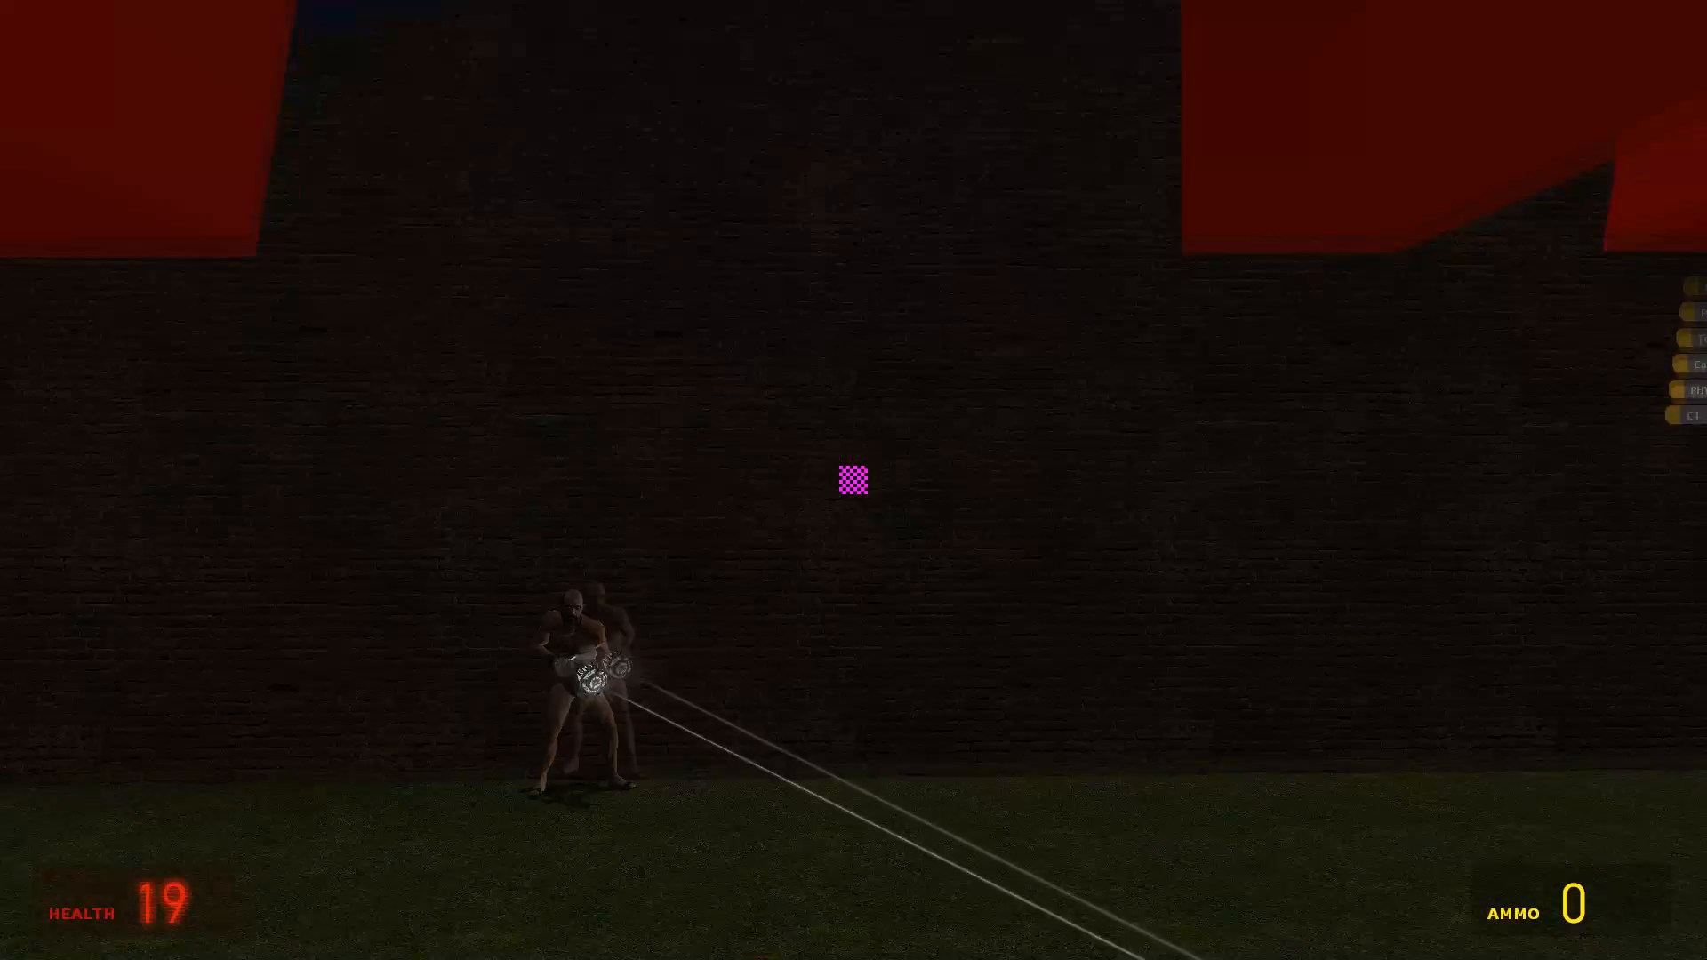
pyautogui.moveTo(853, 480)
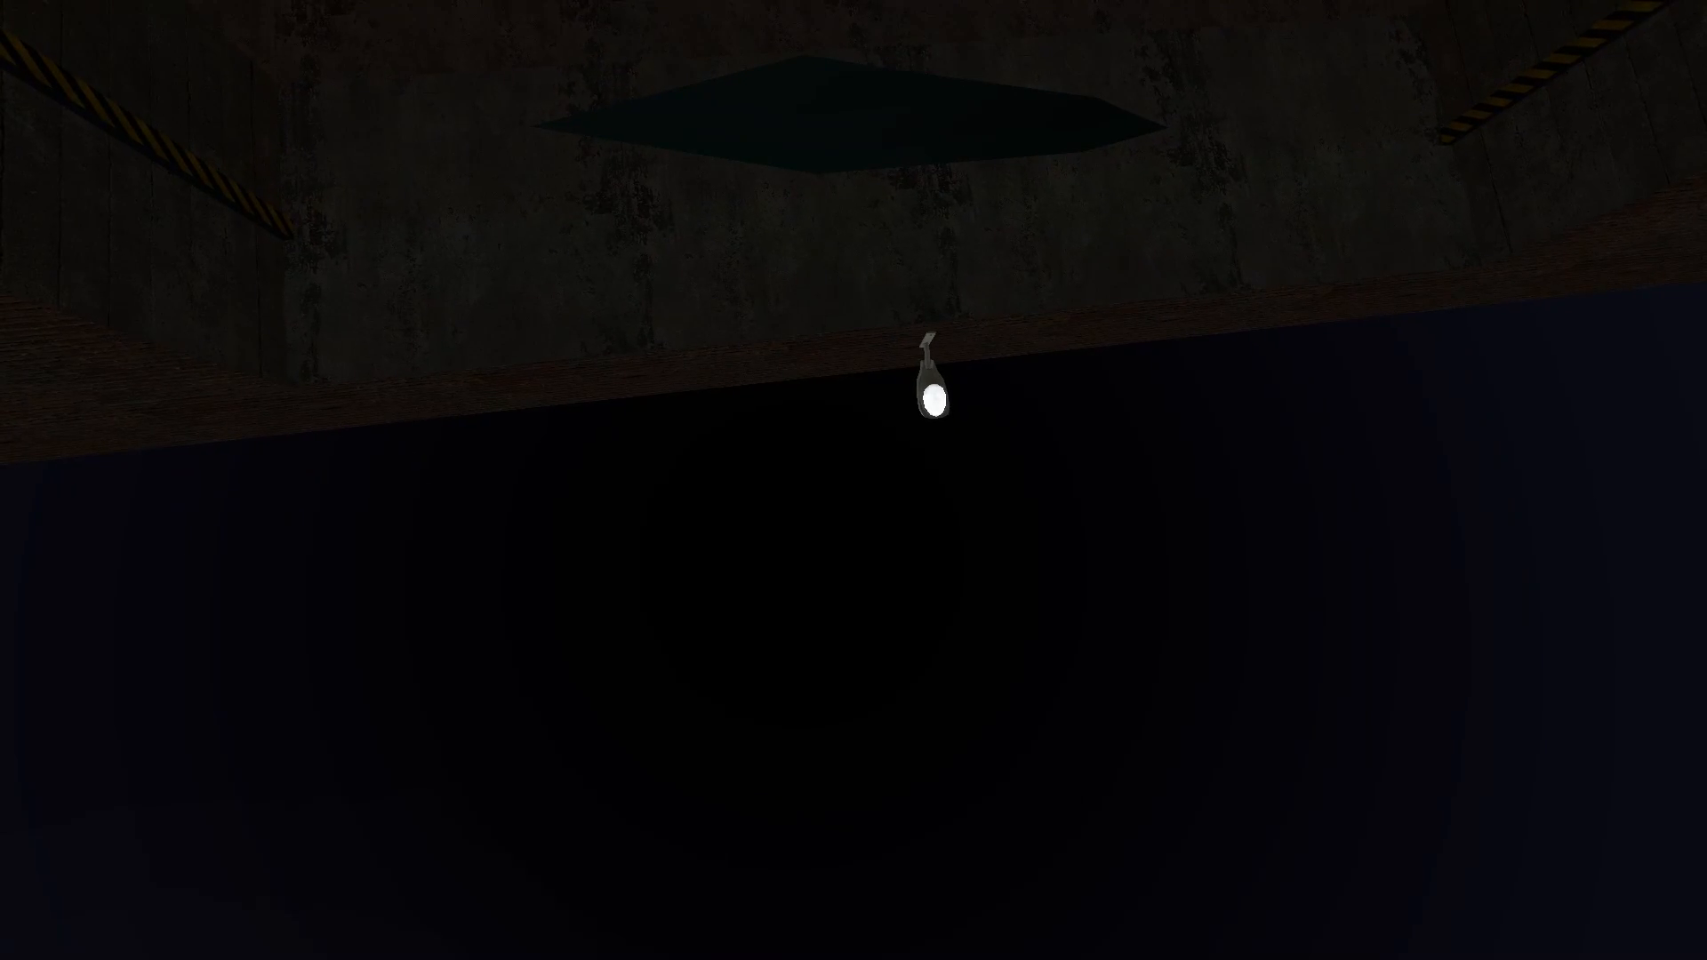
pyautogui.moveTo(854, 480)
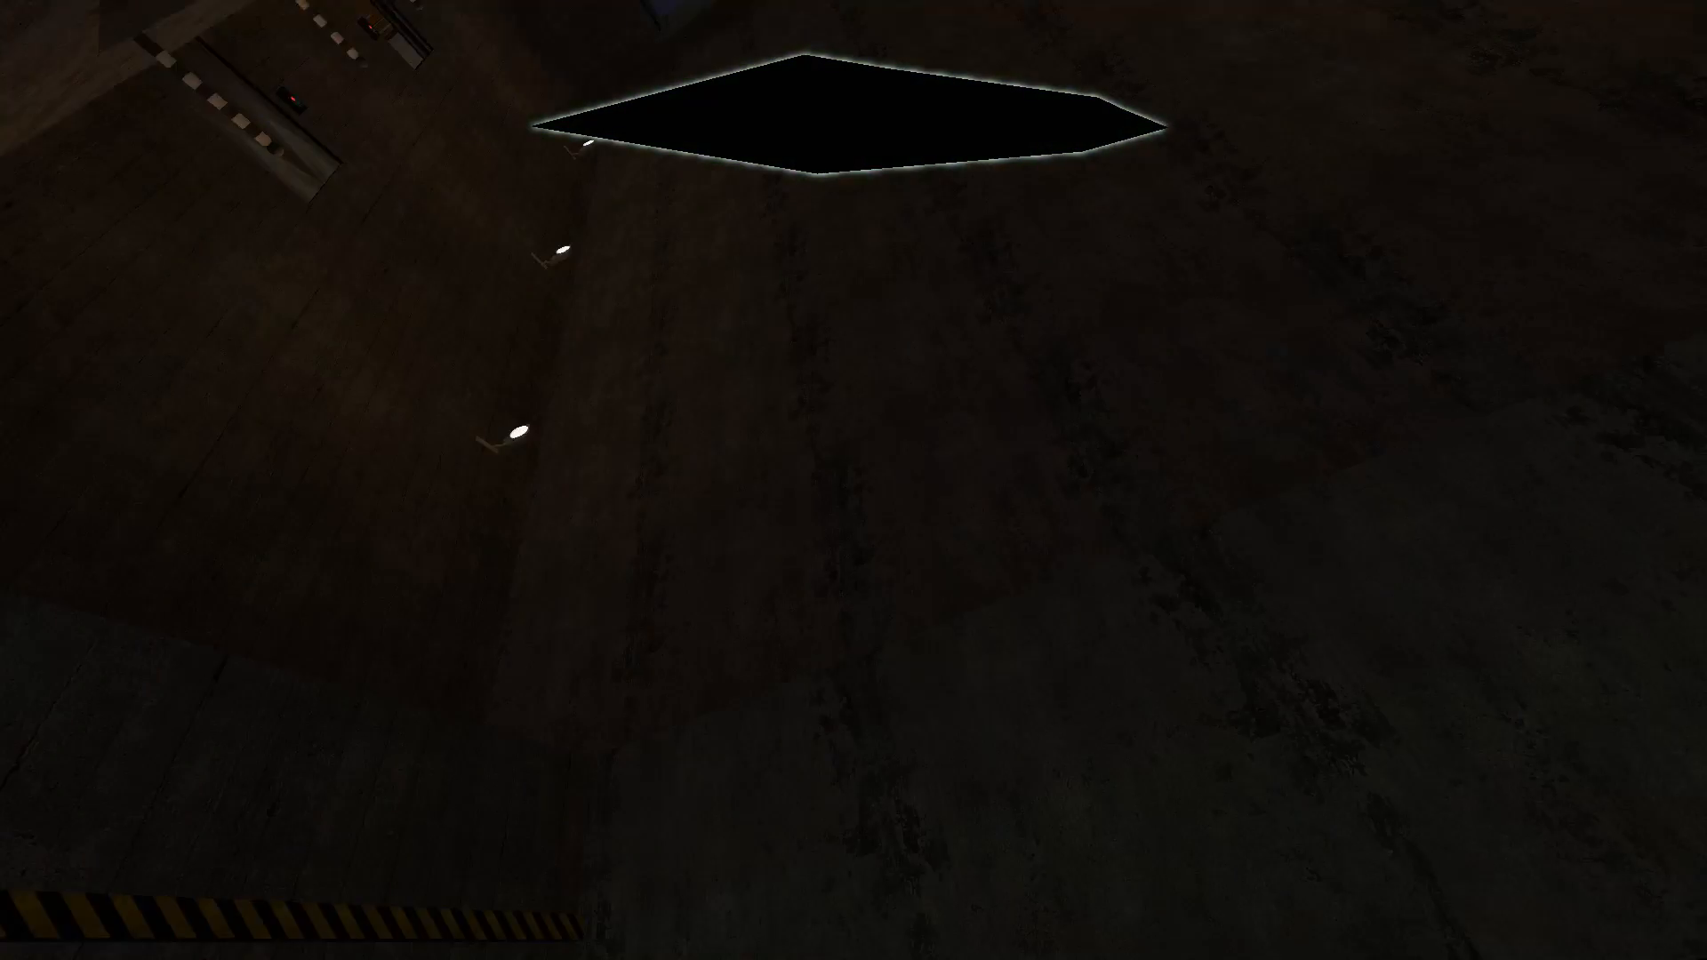
pyautogui.moveTo(853, 480)
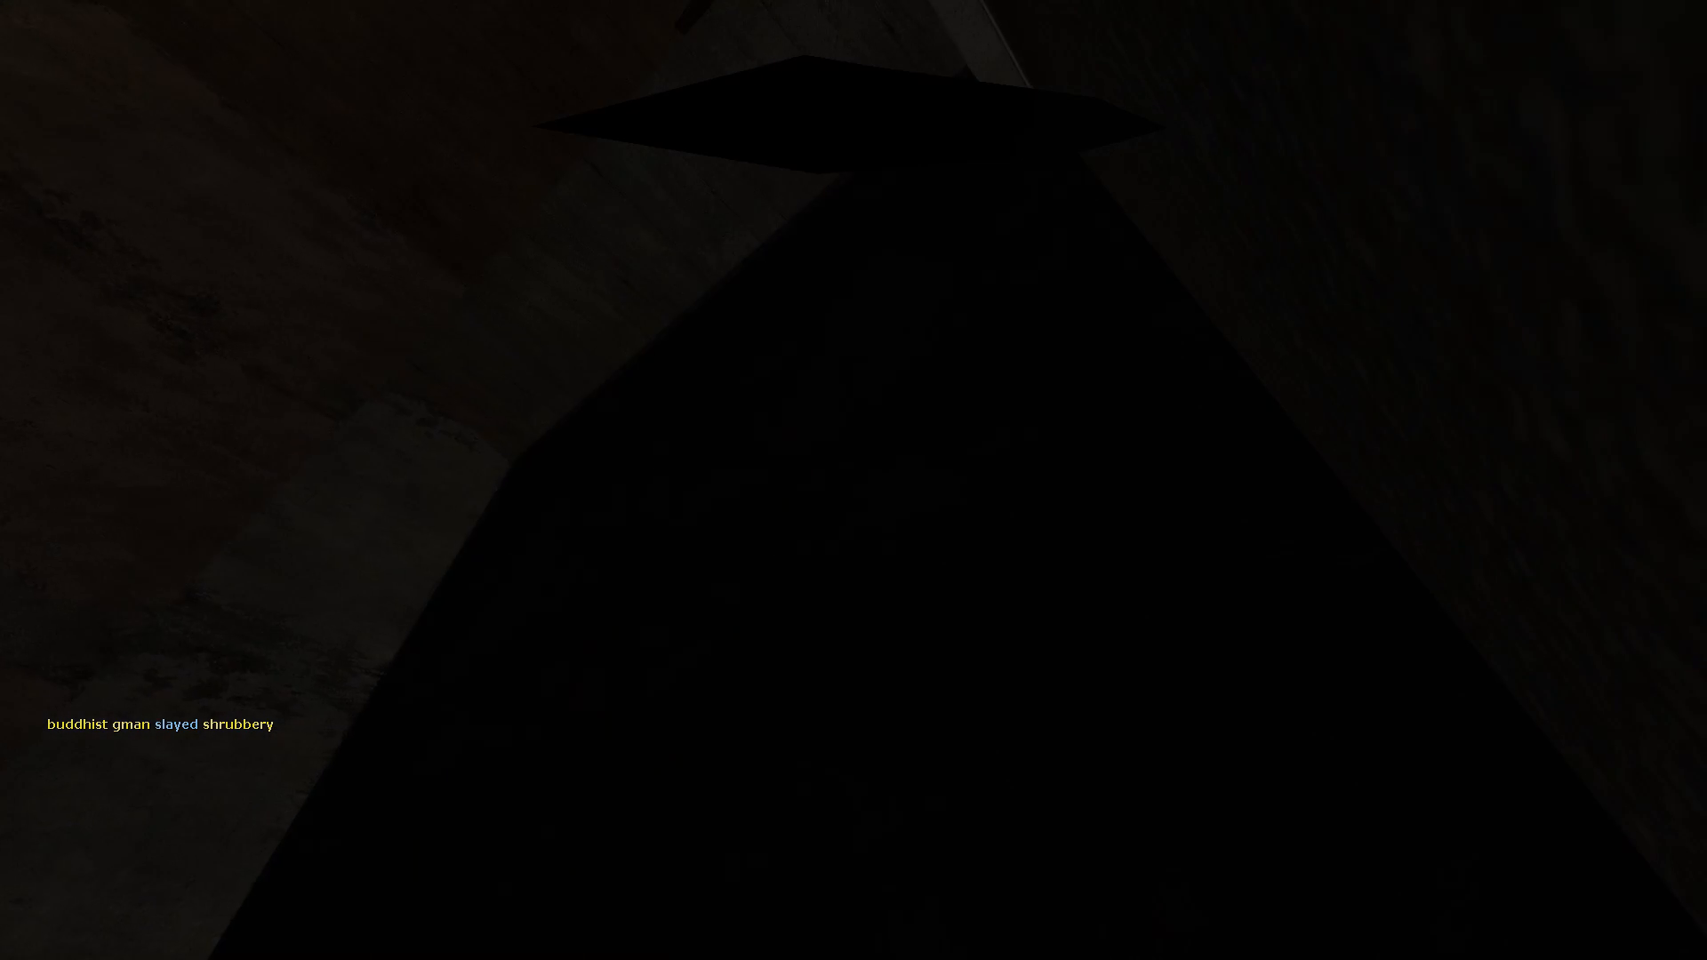
pyautogui.moveTo(853, 480)
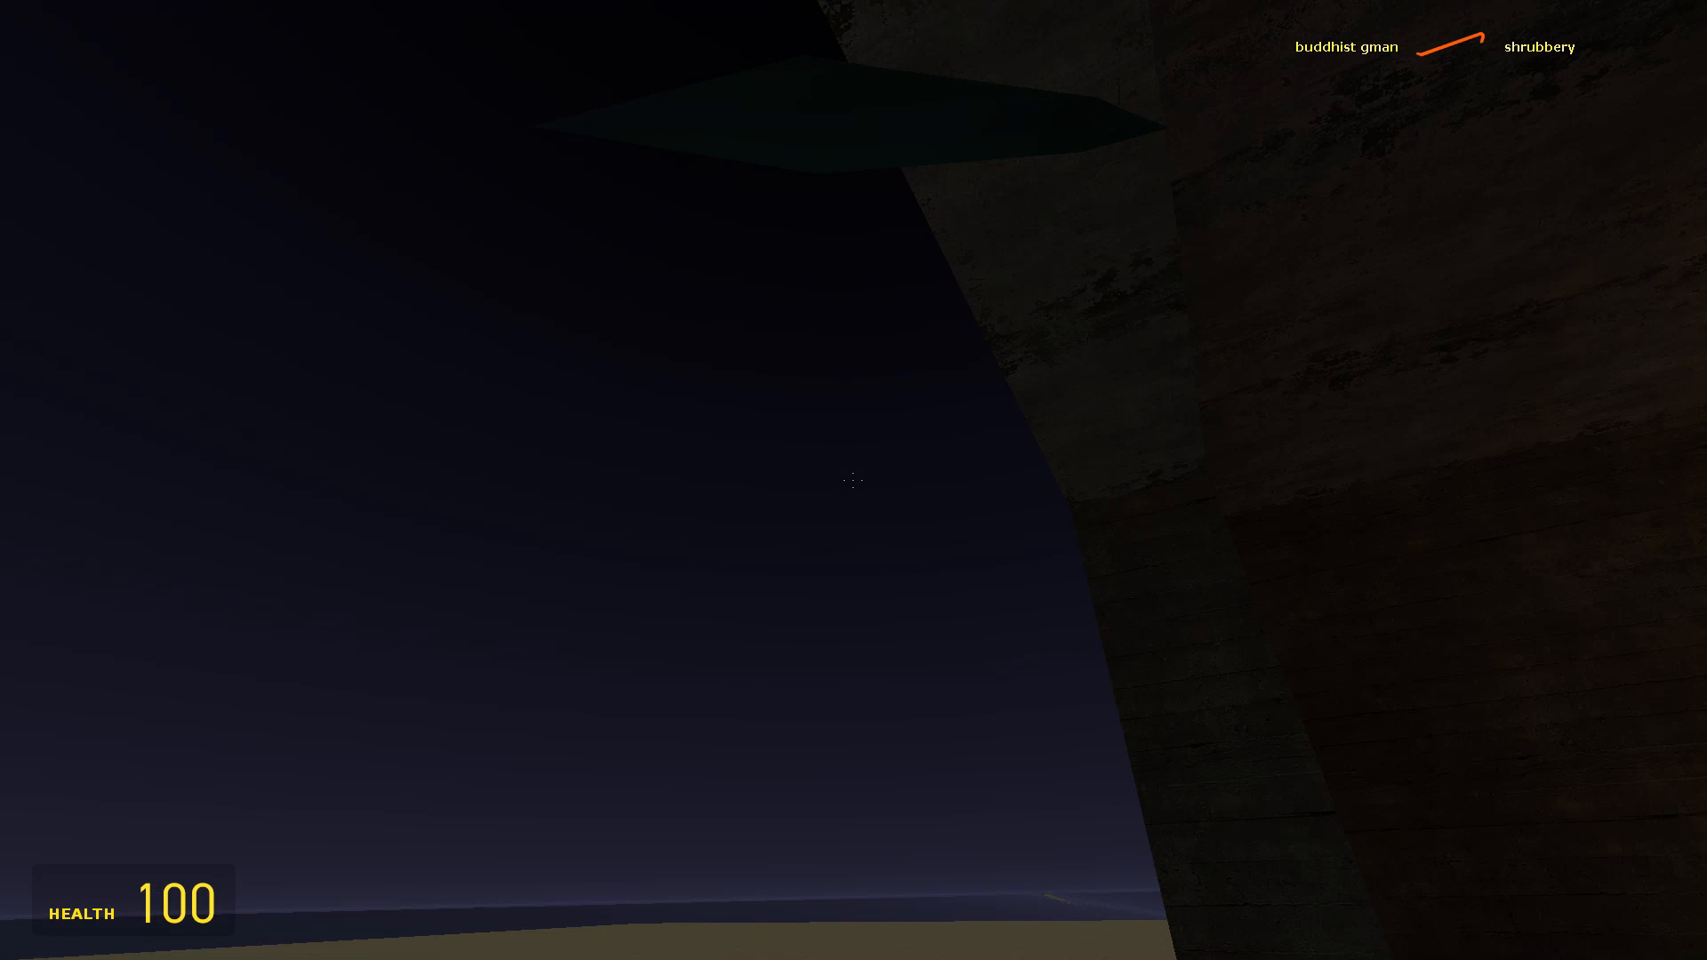
pyautogui.press('Tab')
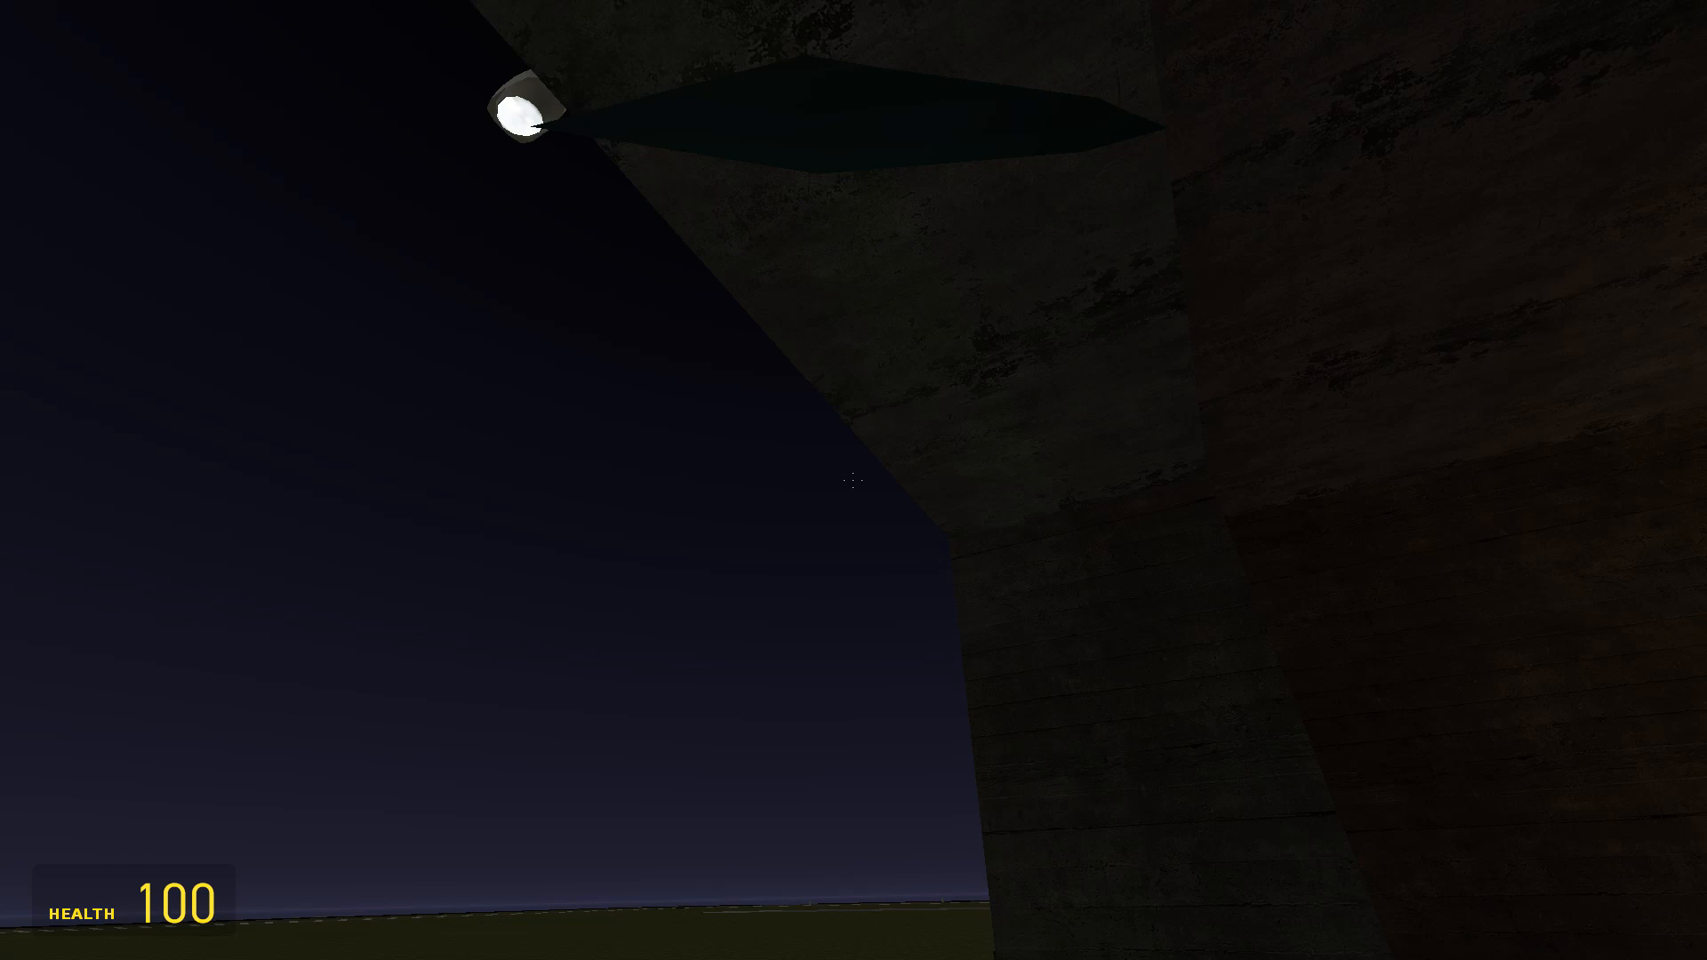
pyautogui.press('Tab')
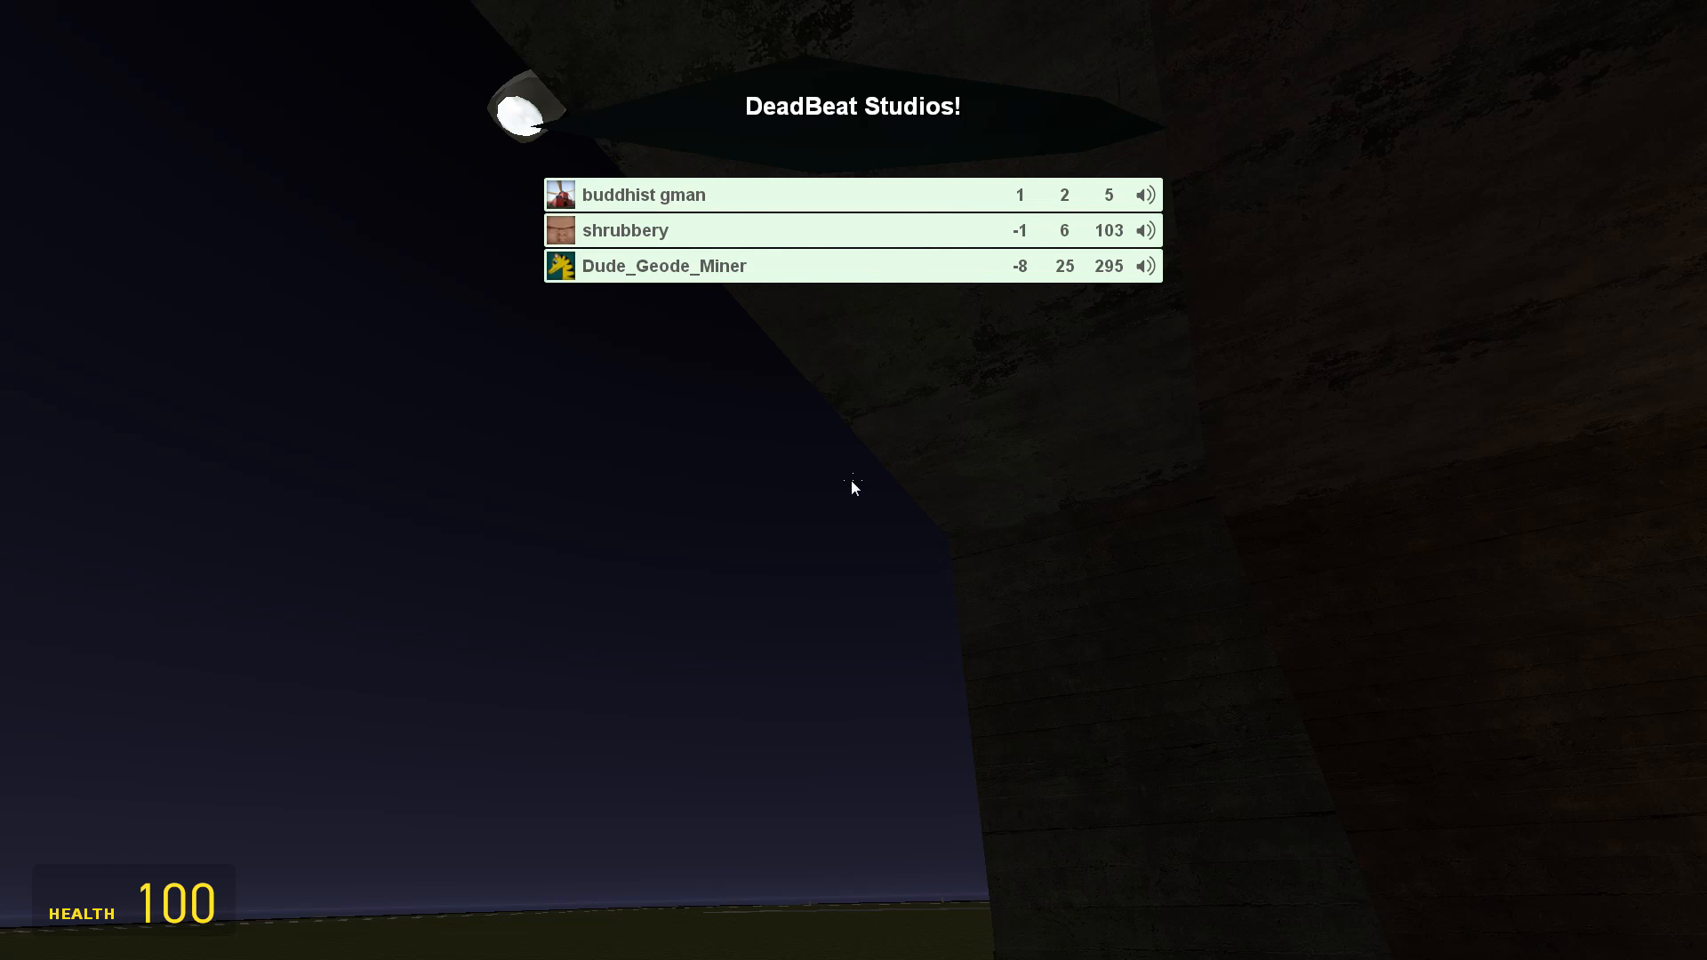
pyautogui.press('tab')
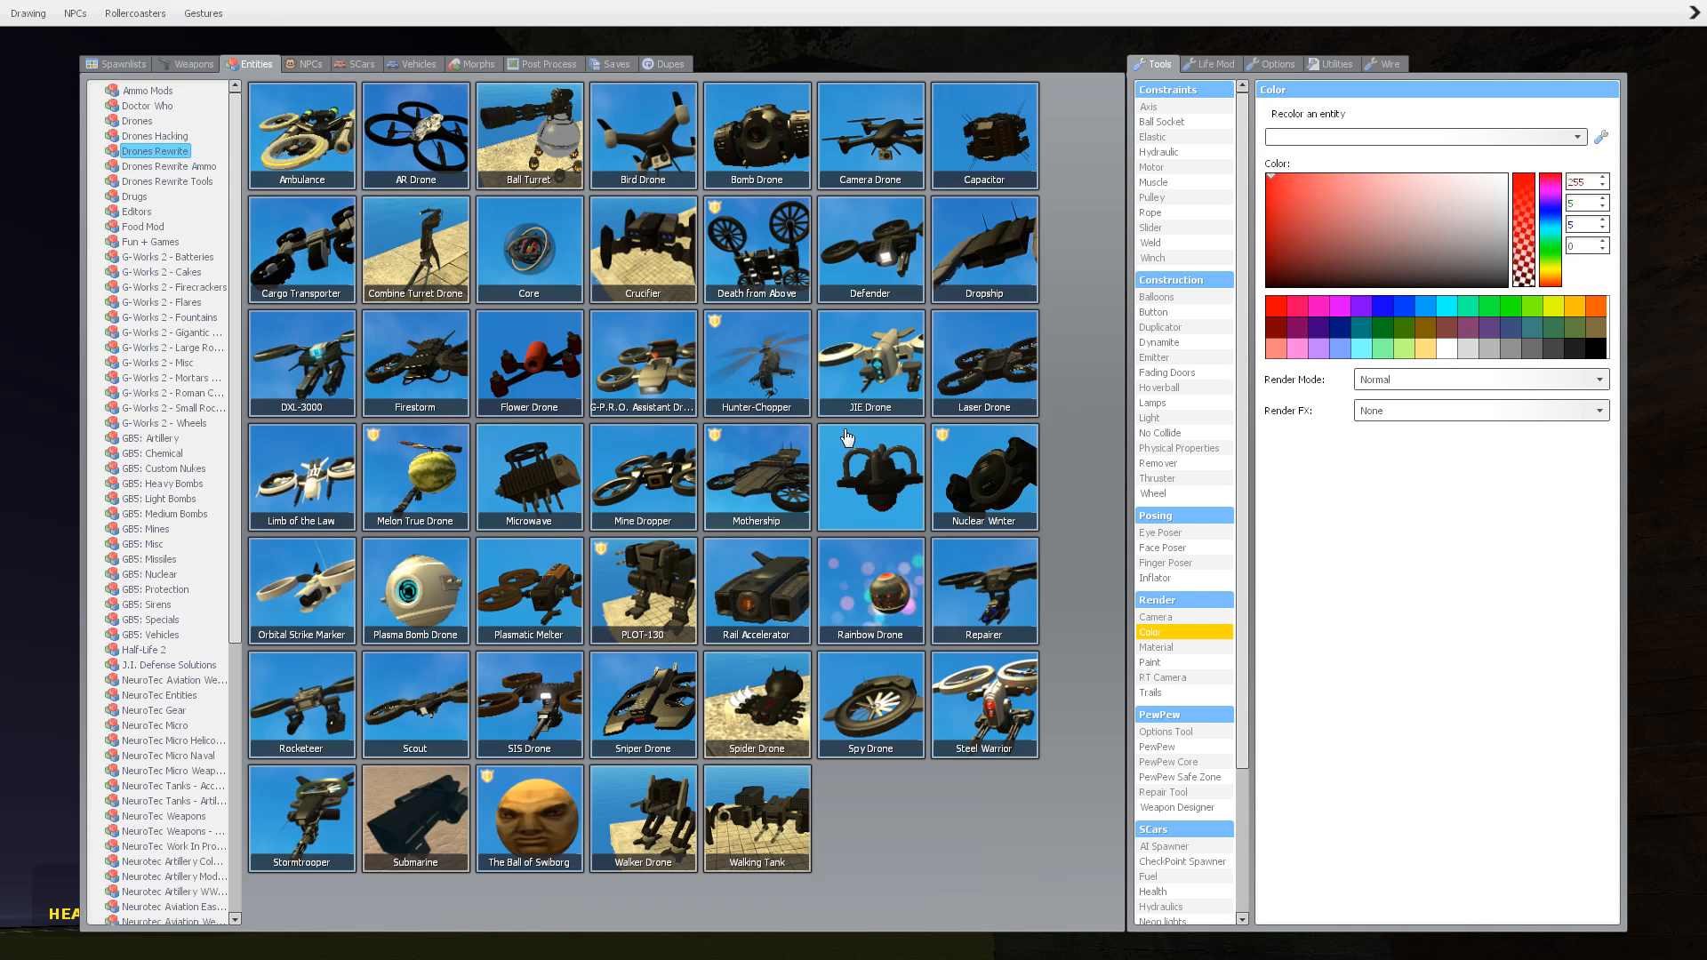
pyautogui.moveTo(930, 738)
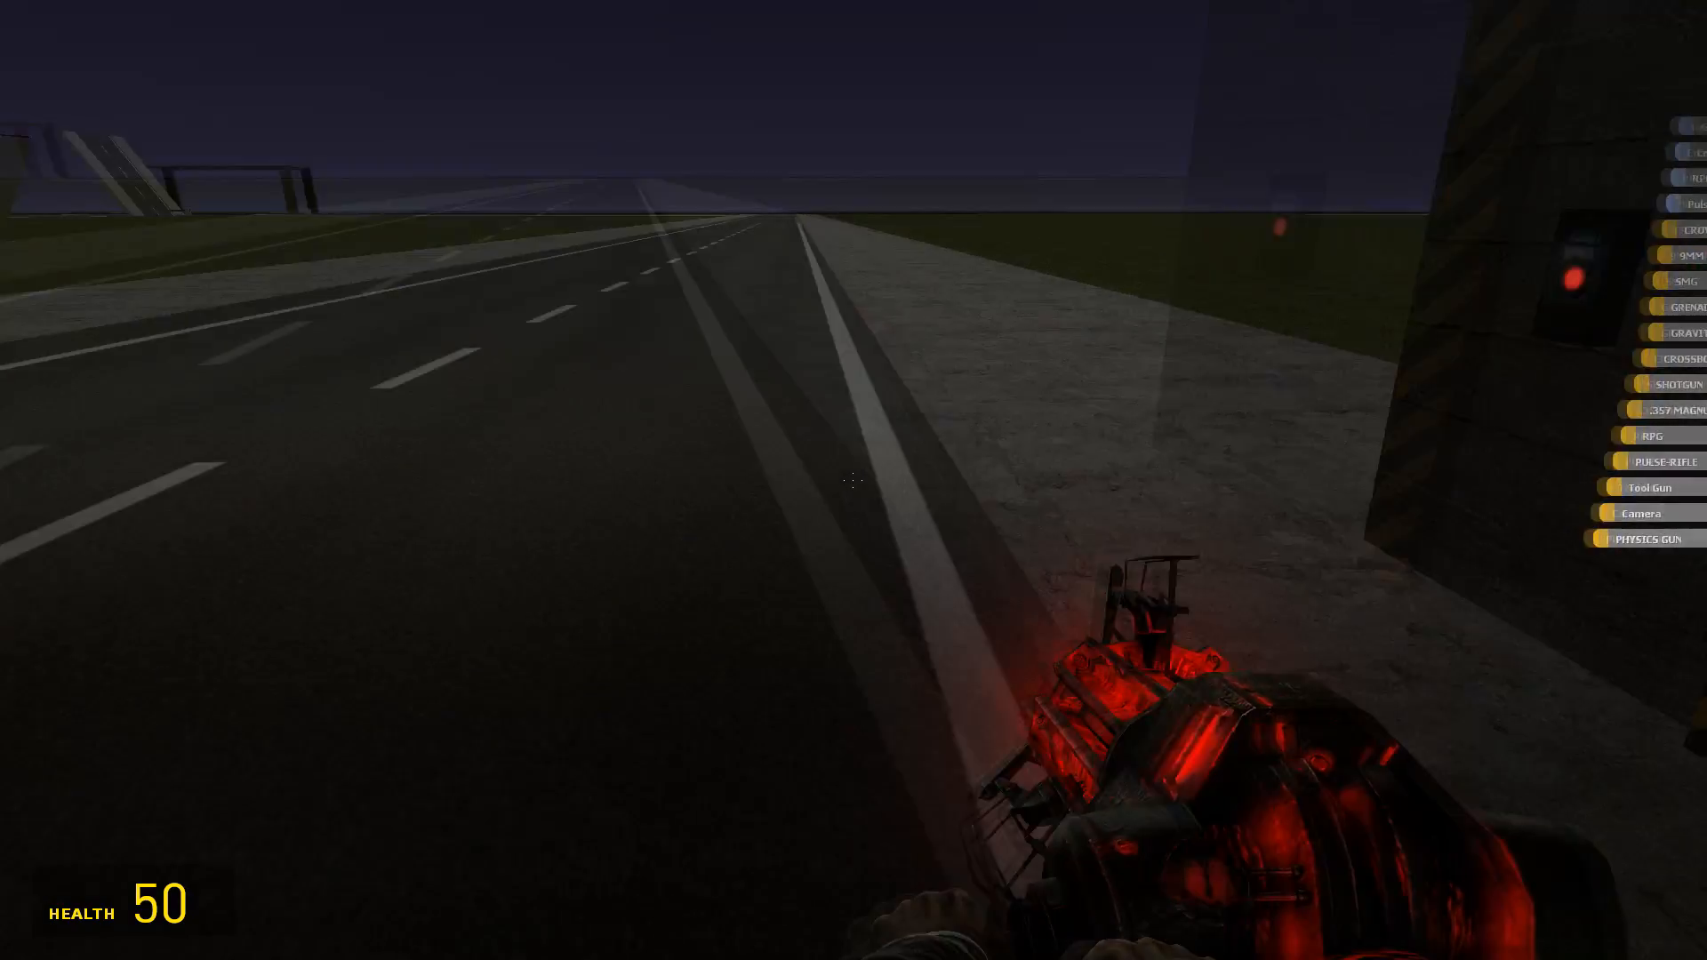
pyautogui.moveTo(853, 480)
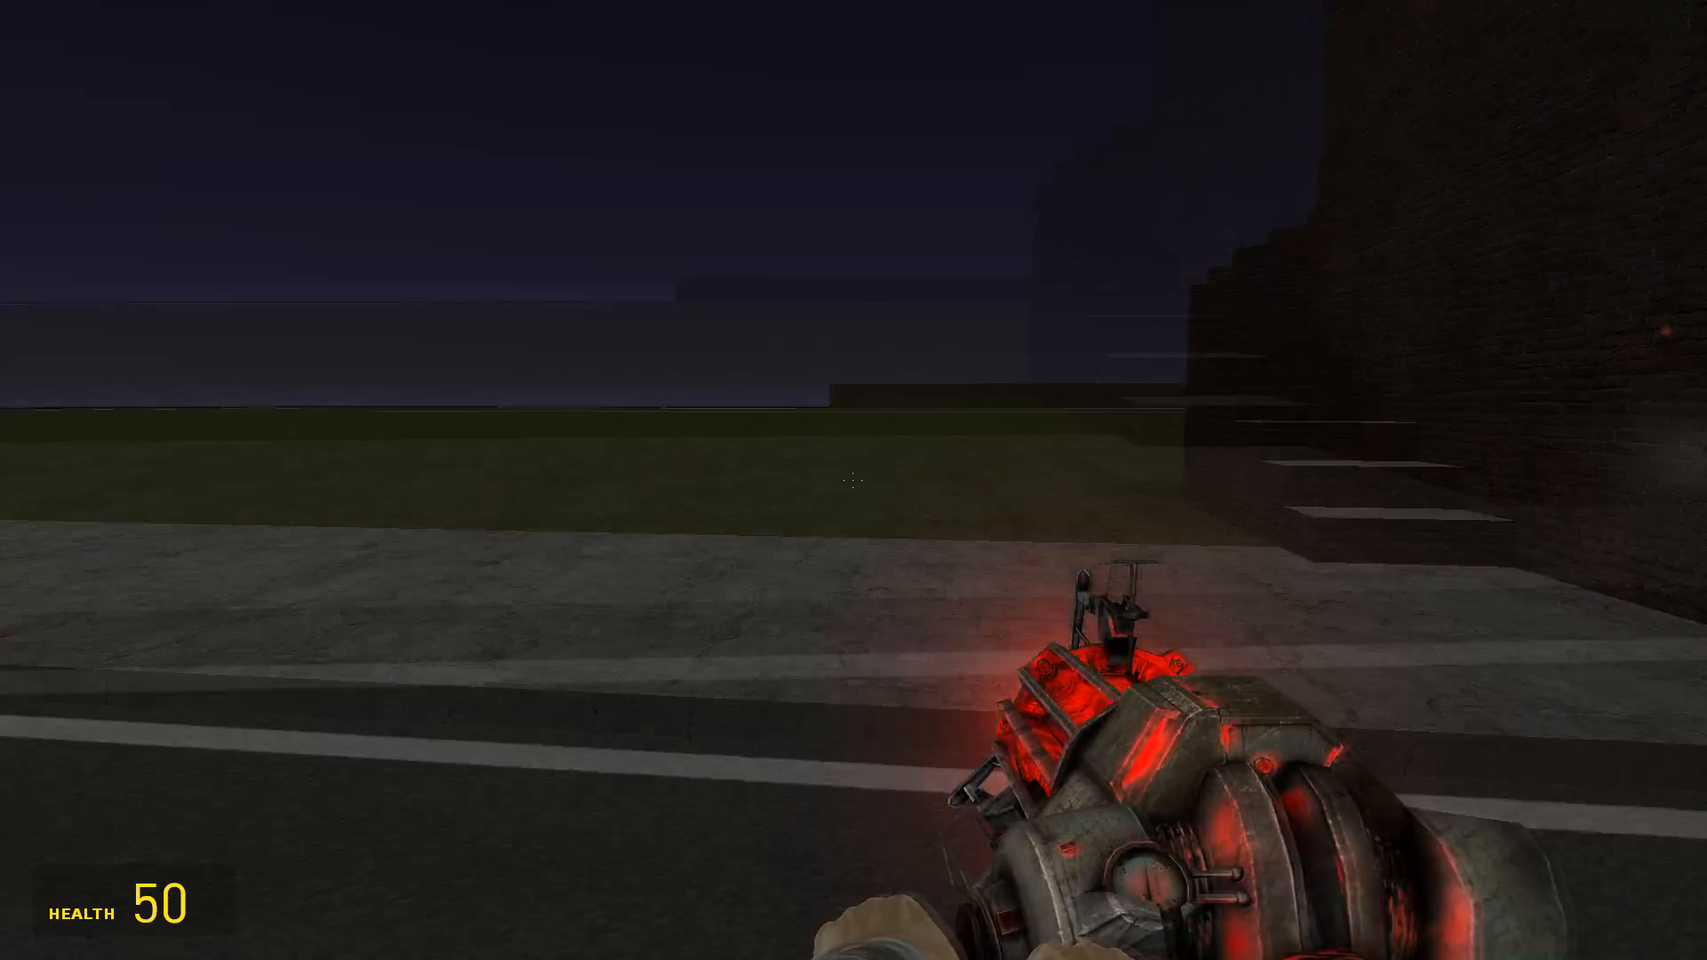
pyautogui.moveTo(853, 480)
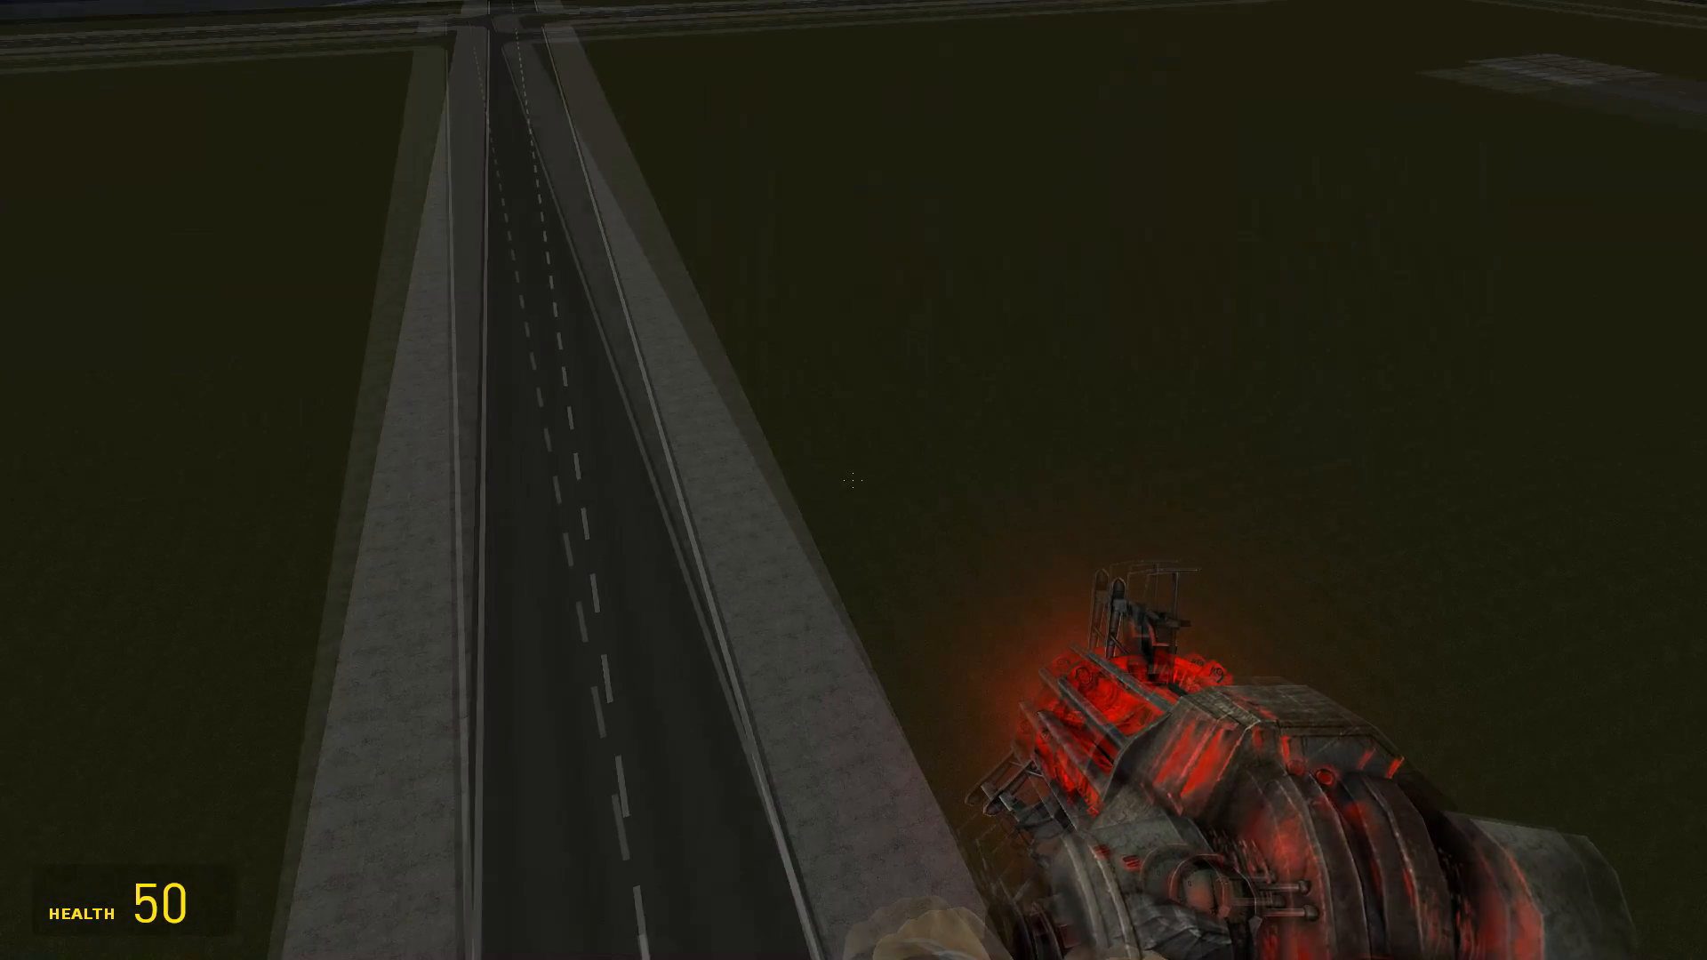
pyautogui.moveTo(854, 480)
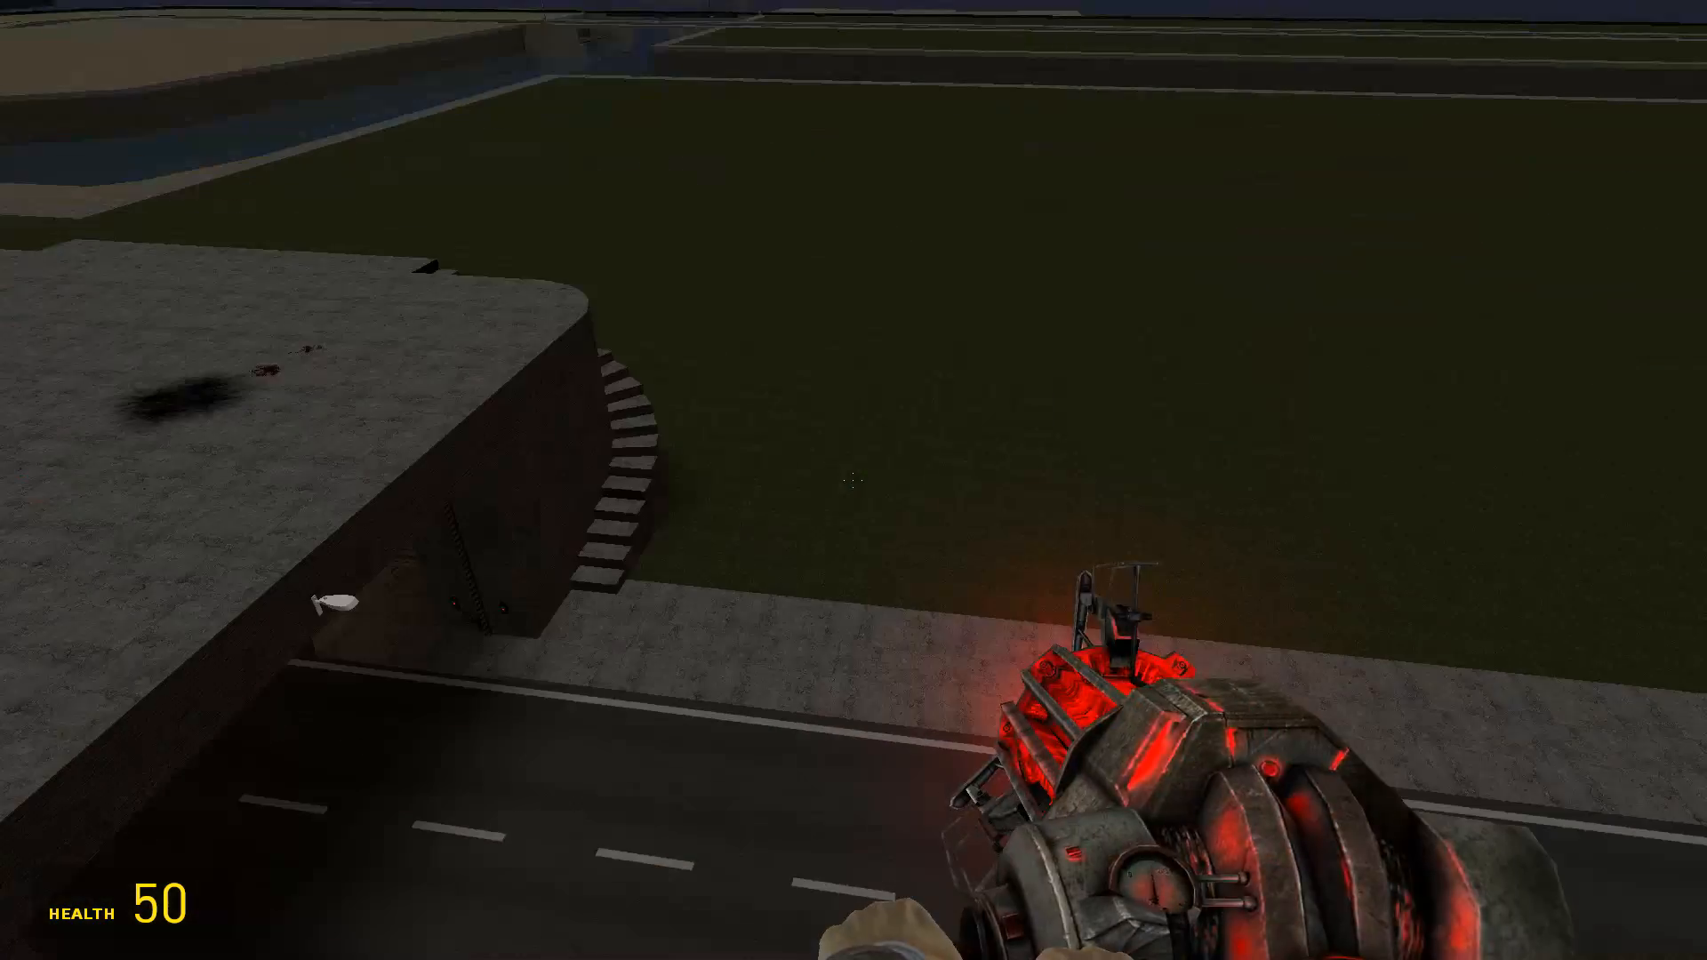